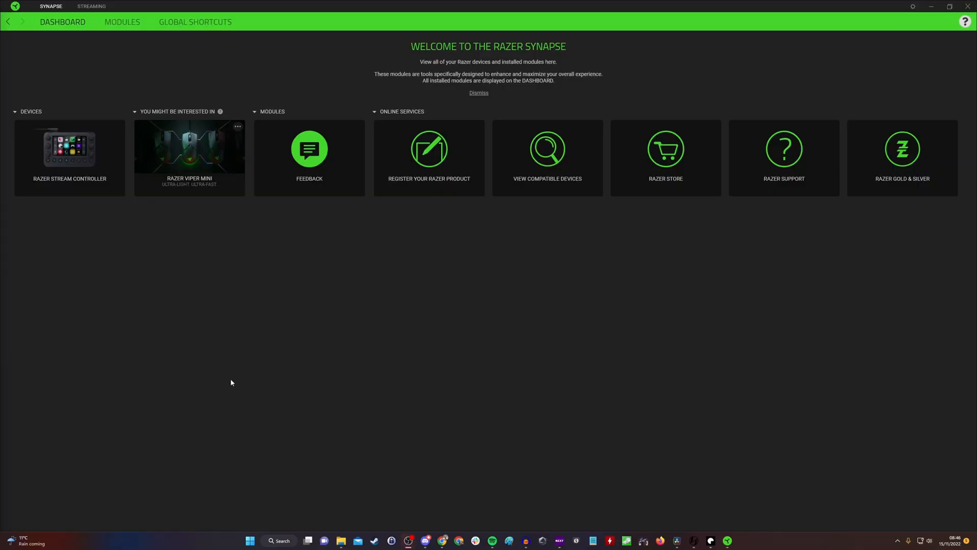
mouse_move(90, 66)
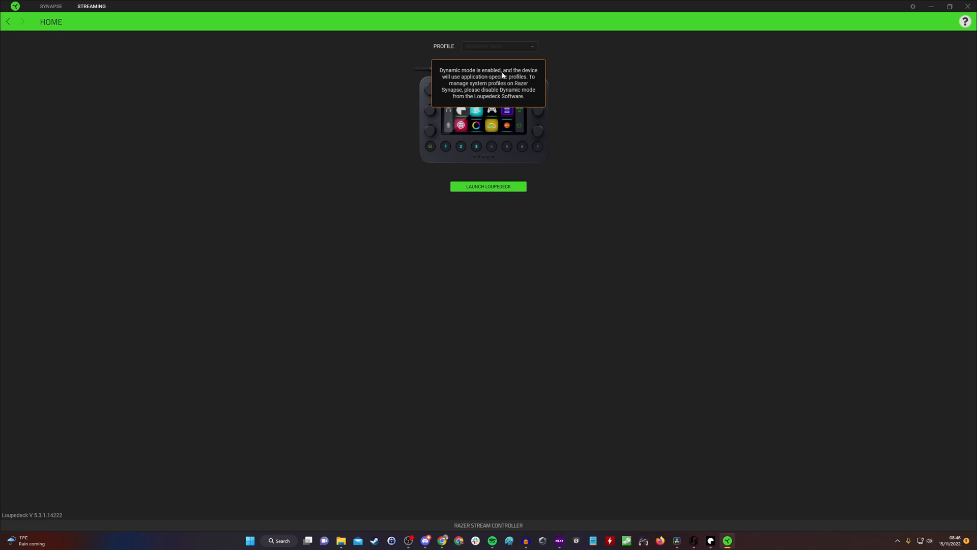
mouse_move(488, 187)
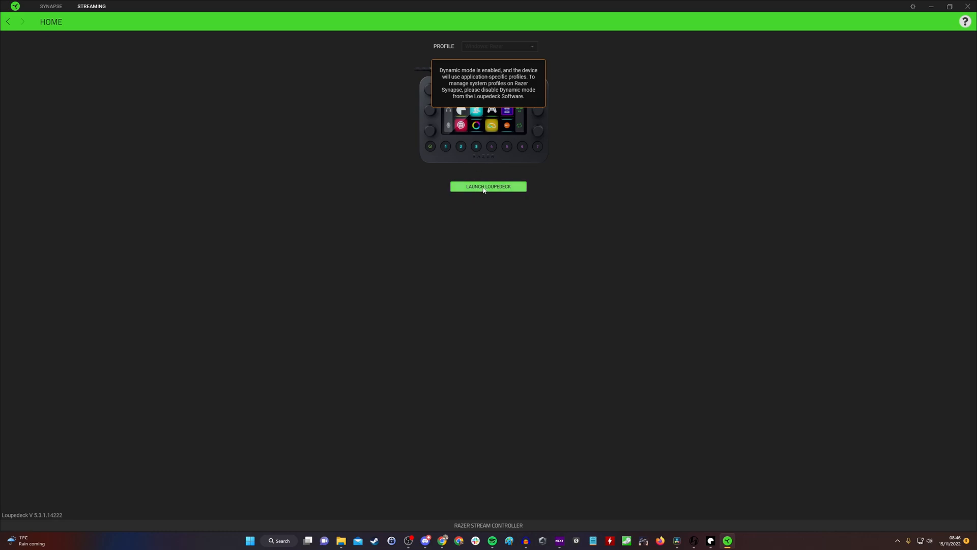
Launch the Loupedeck software for the Razer Stream Controller from Synapse
left_click(488, 187)
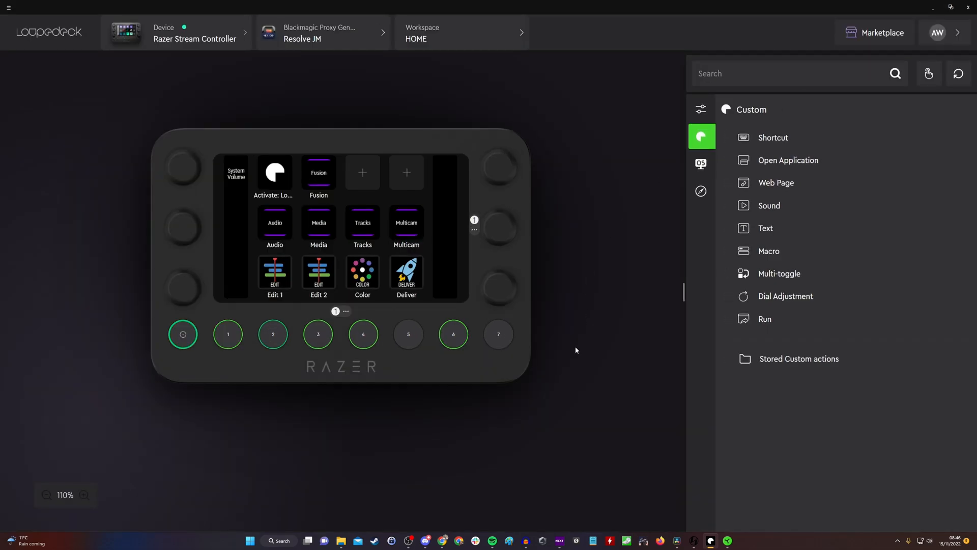
Check the connected-device list, then switch the controller to the Razer main profile
left_click(194, 33)
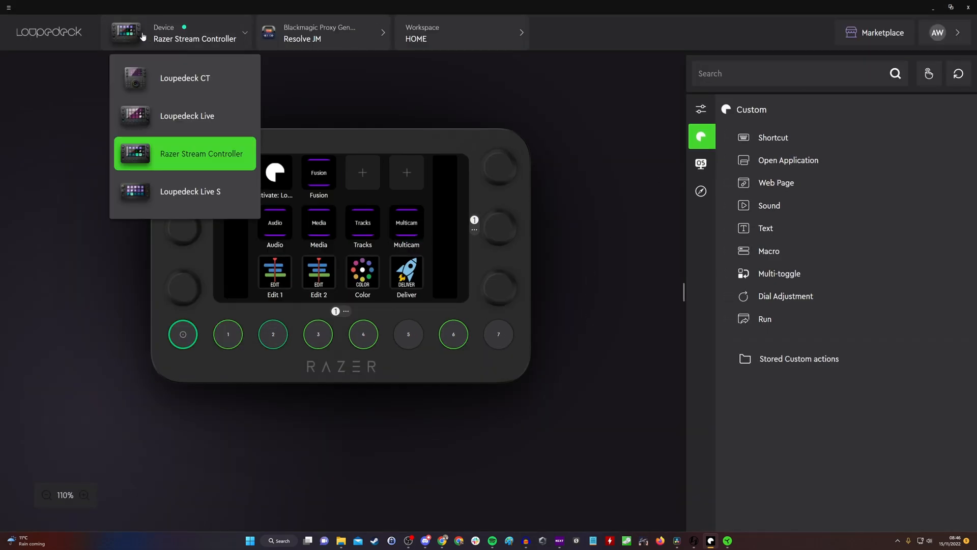
mouse_move(218, 163)
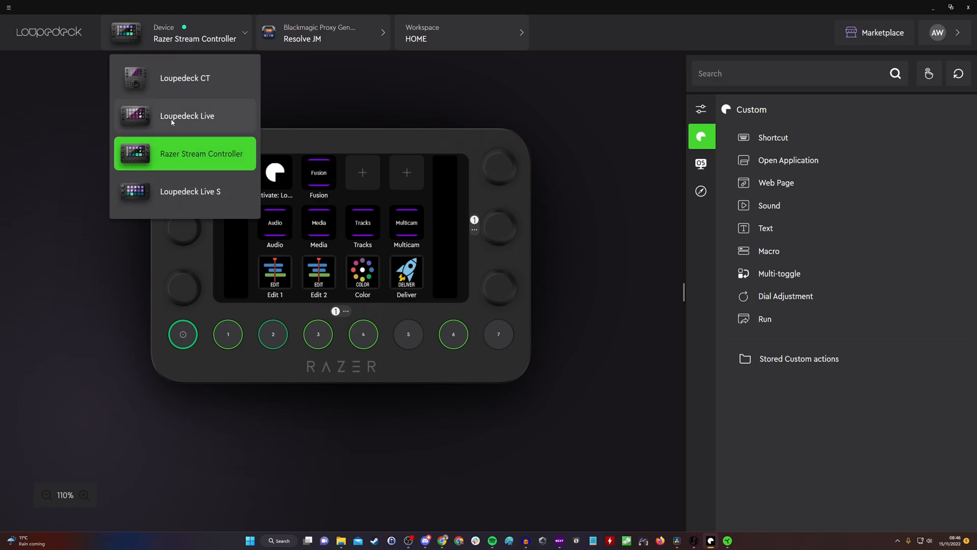
left_click(202, 154)
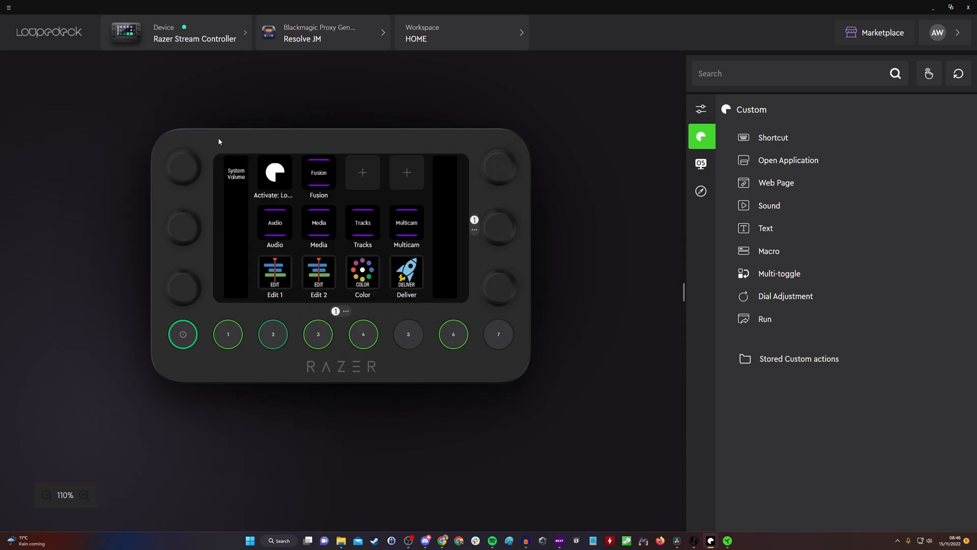
mouse_move(340, 206)
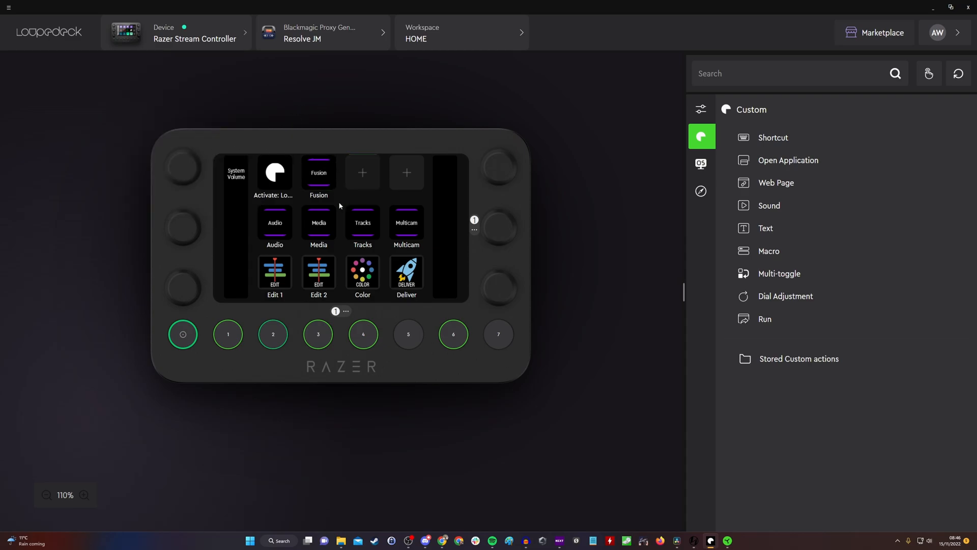
mouse_move(276, 315)
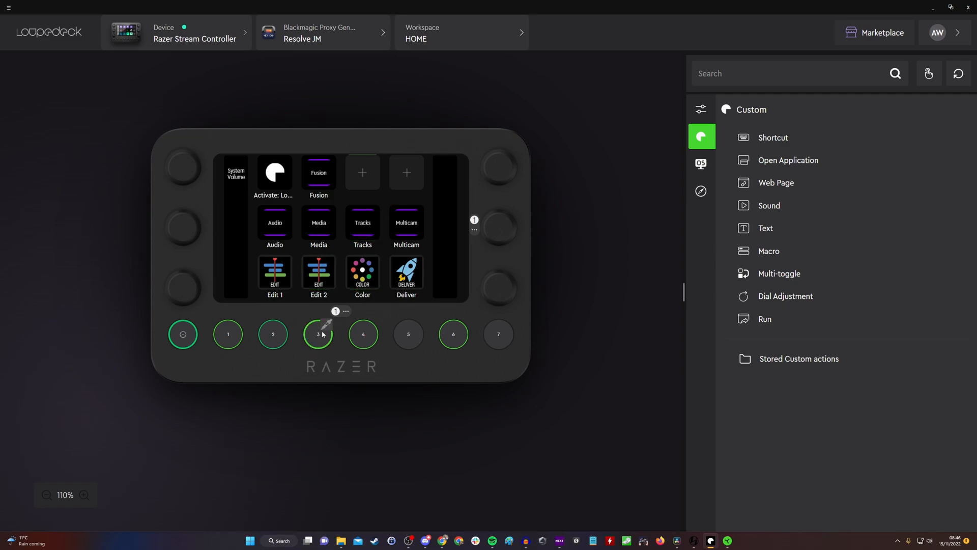
left_click(322, 32)
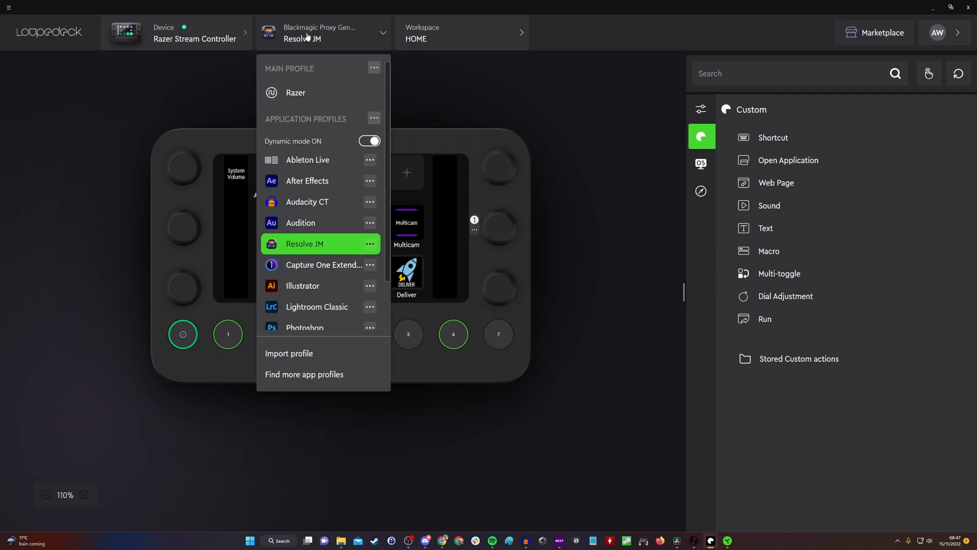
mouse_move(331, 93)
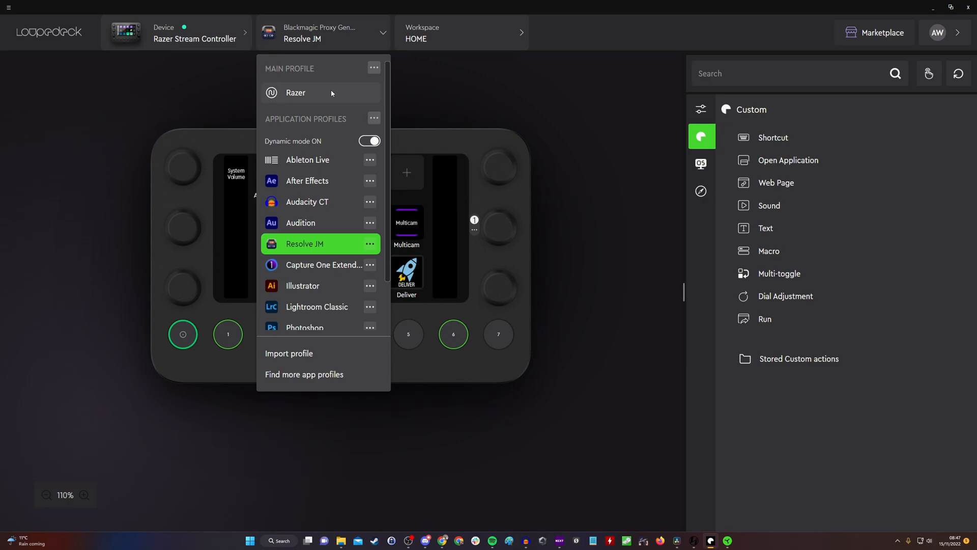
left_click(295, 93)
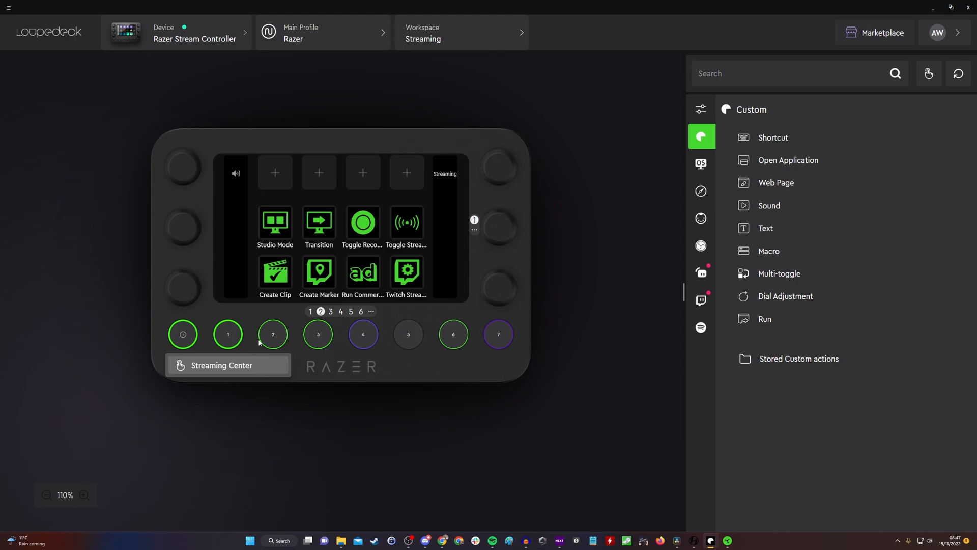
mouse_move(228, 327)
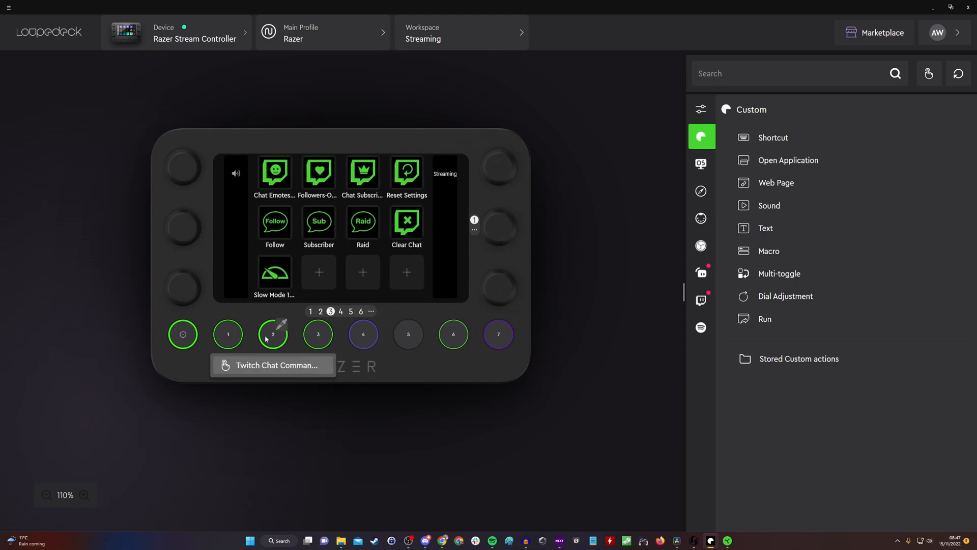
mouse_move(282, 255)
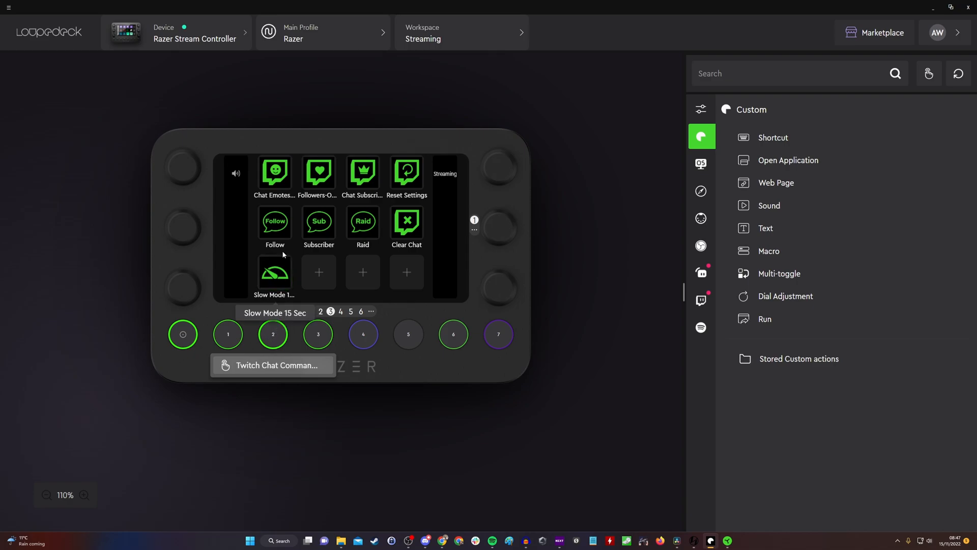
mouse_move(275, 223)
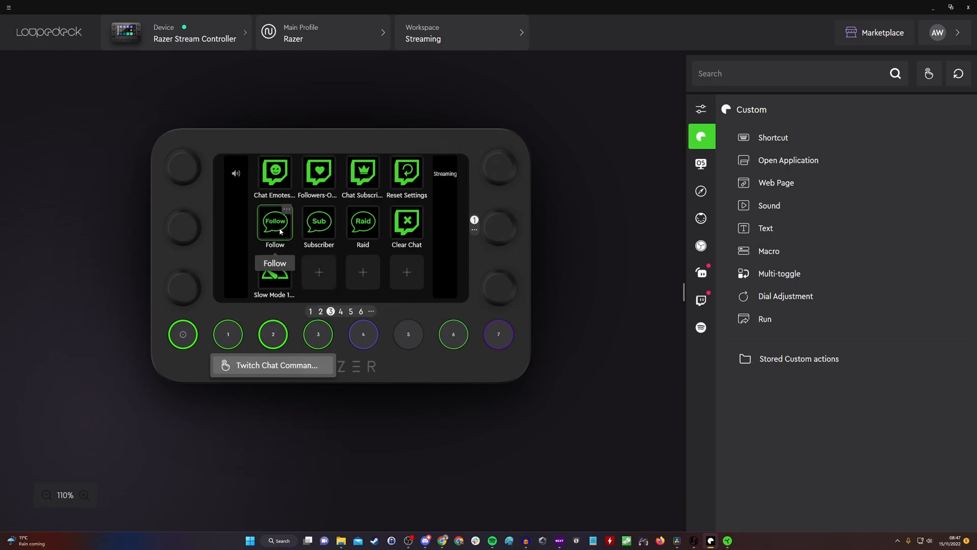
mouse_move(401, 237)
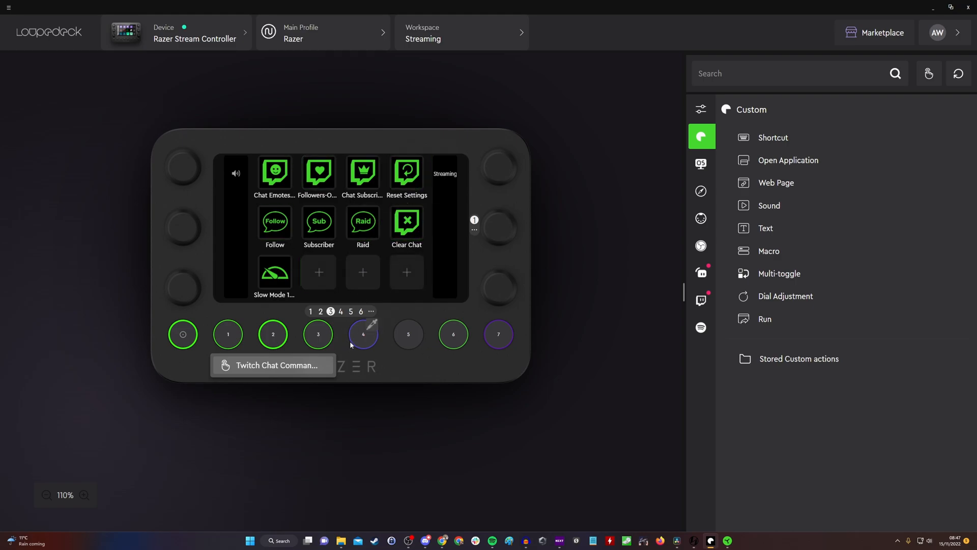
Show page 6 of the Streaming workspace with the clip, stream and recording toggles
left_click(361, 312)
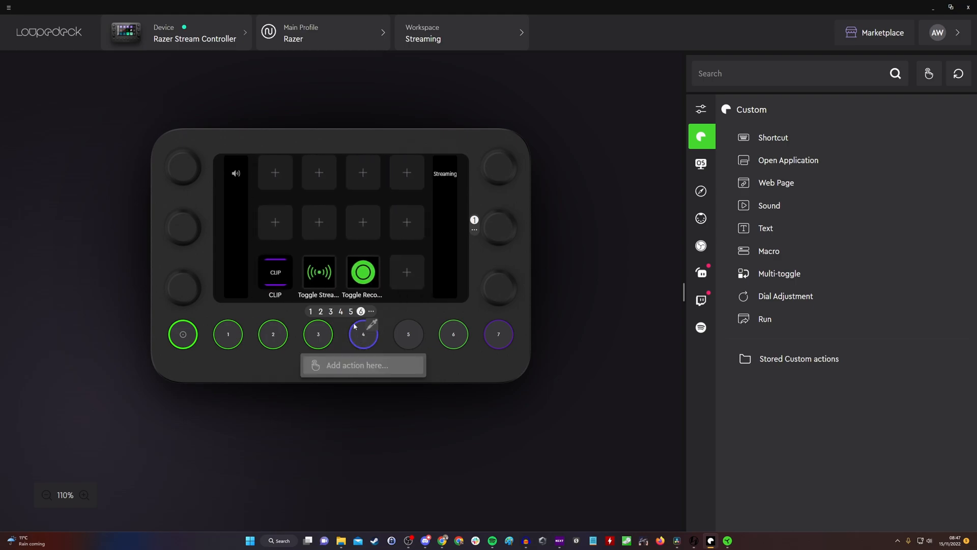
mouse_move(339, 282)
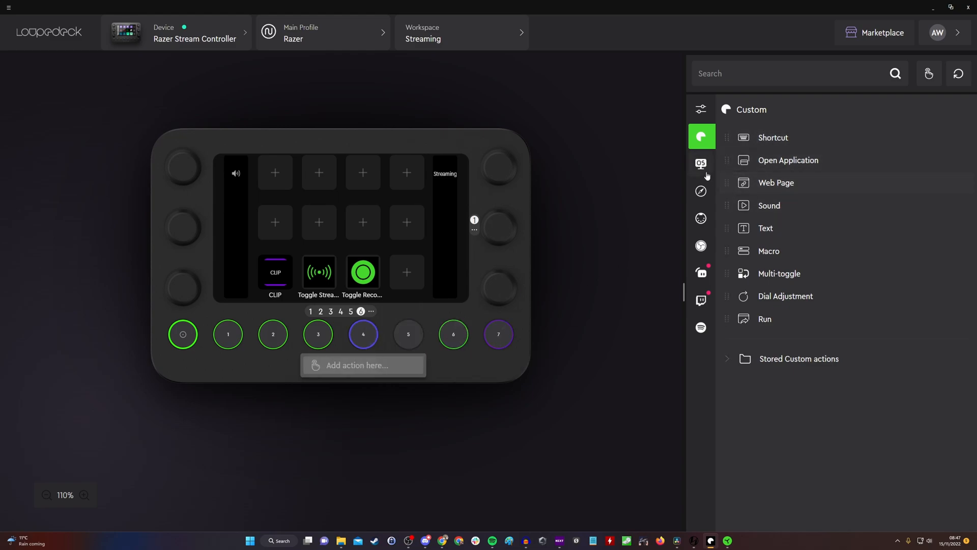
mouse_move(701, 303)
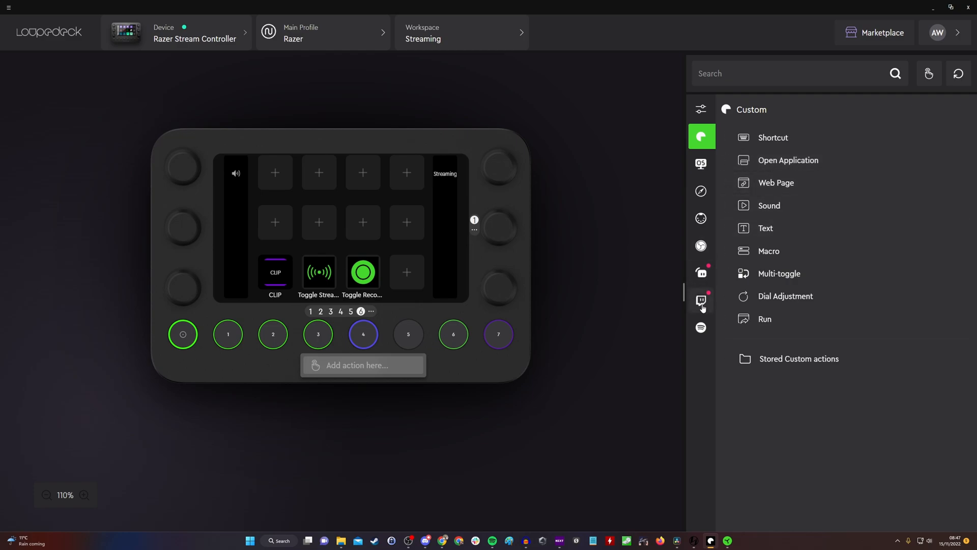
Browse the Streamlabs and Twitch action panels in the action library
left_click(700, 273)
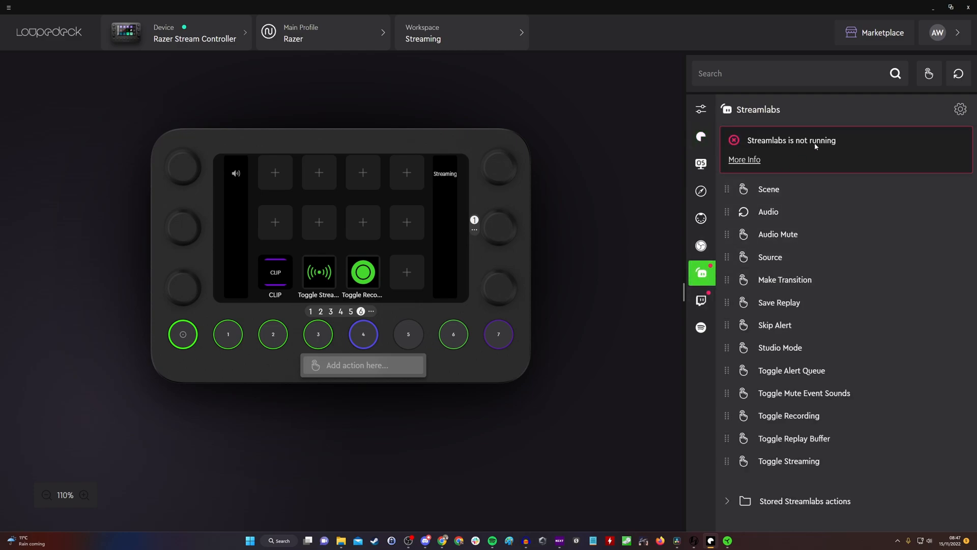
mouse_move(761, 150)
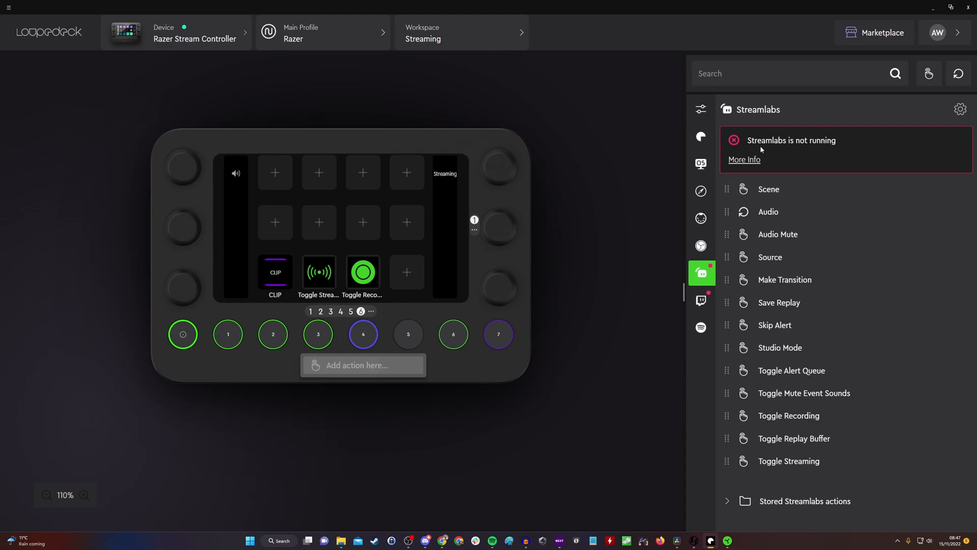
mouse_move(702, 304)
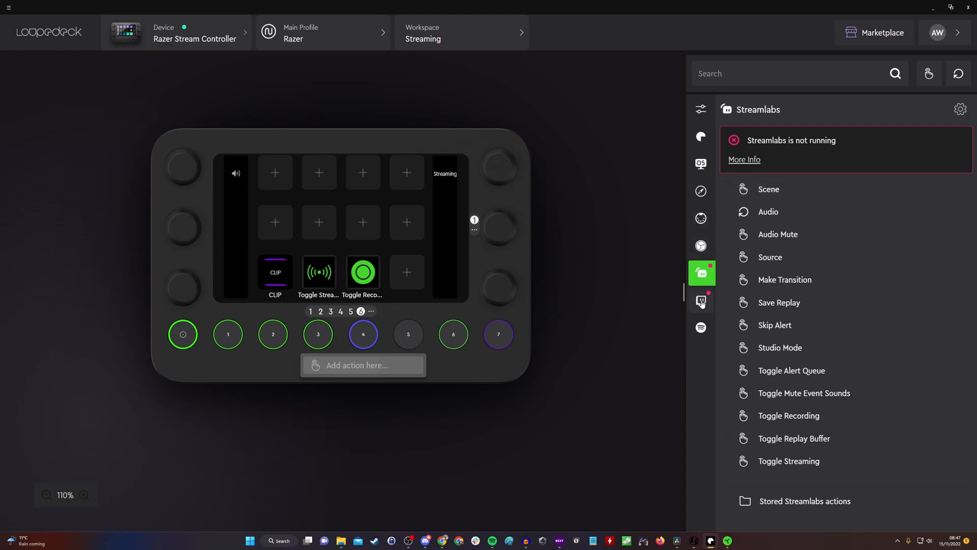
left_click(700, 299)
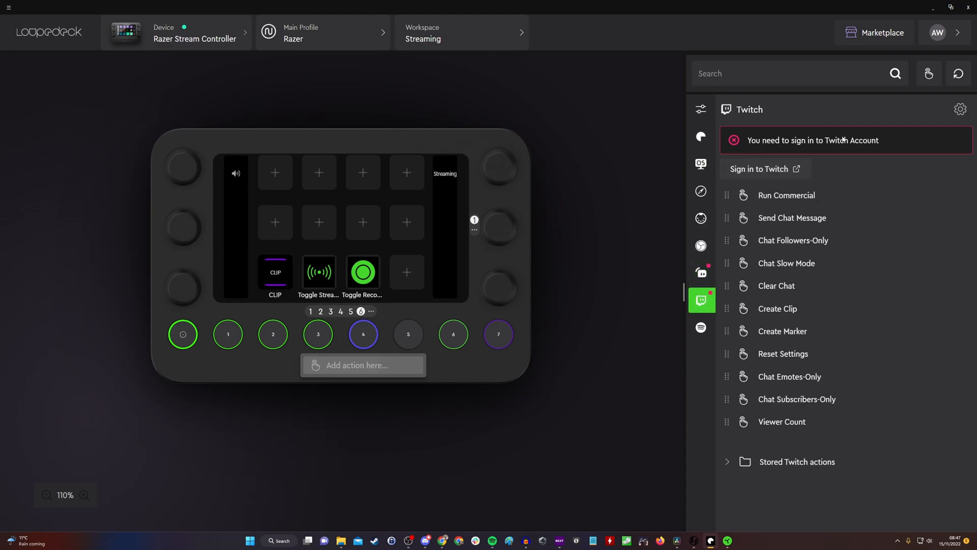
mouse_move(777, 285)
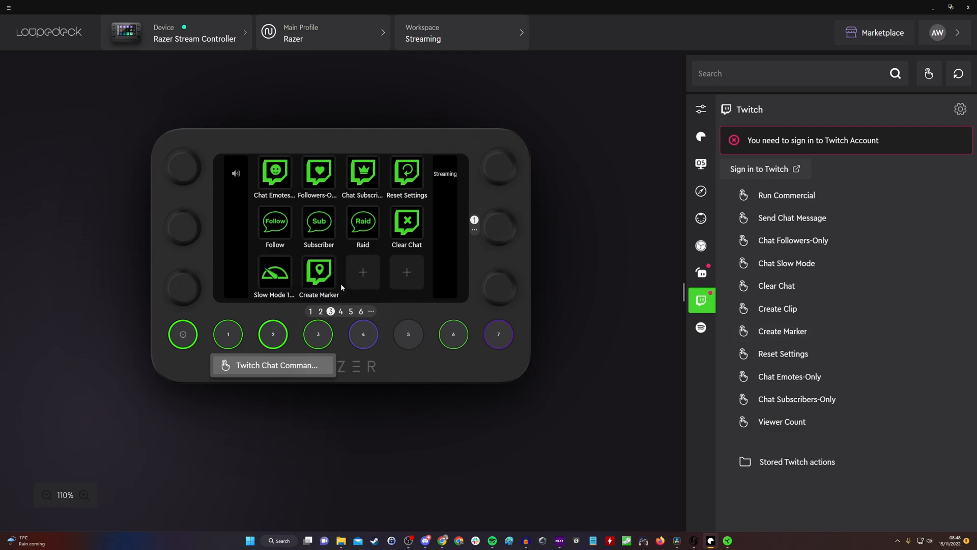
mouse_move(319, 271)
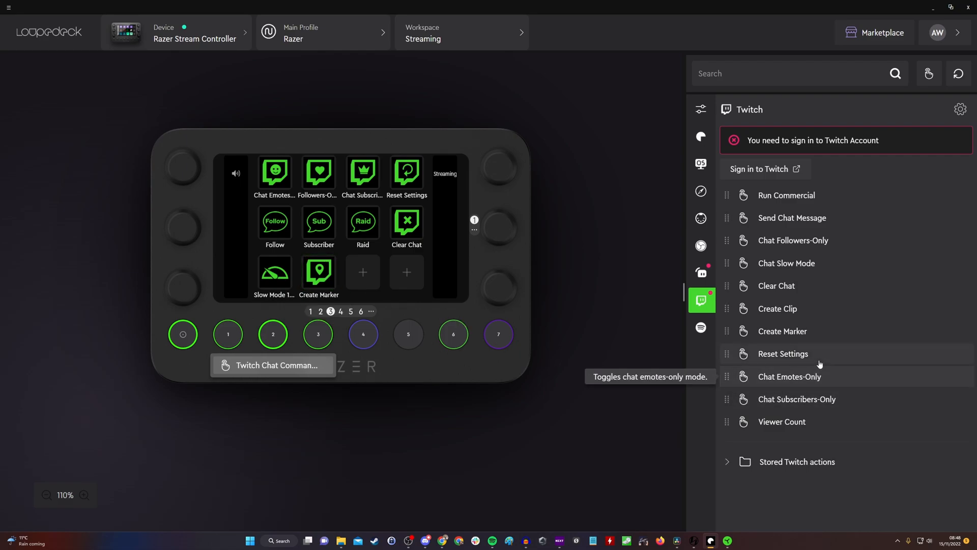
mouse_move(810, 403)
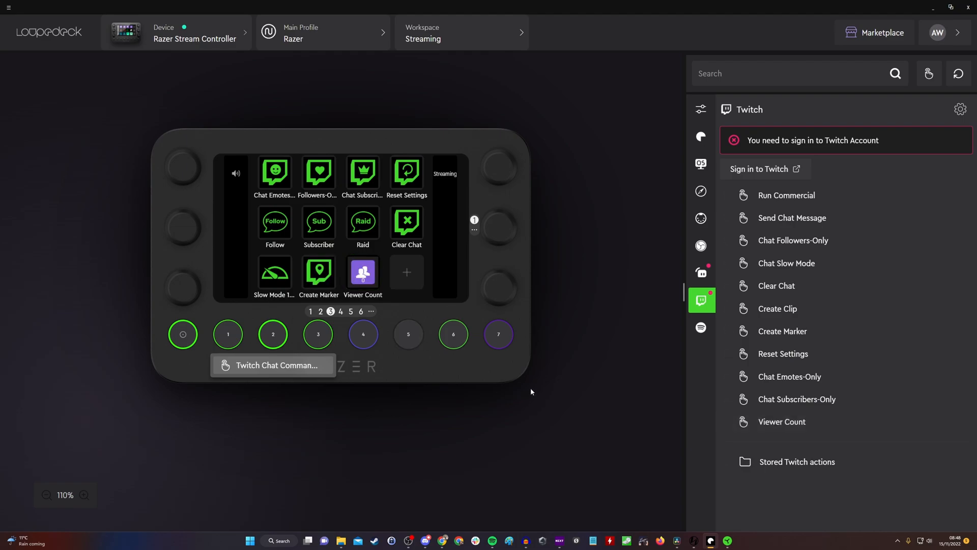
mouse_move(524, 297)
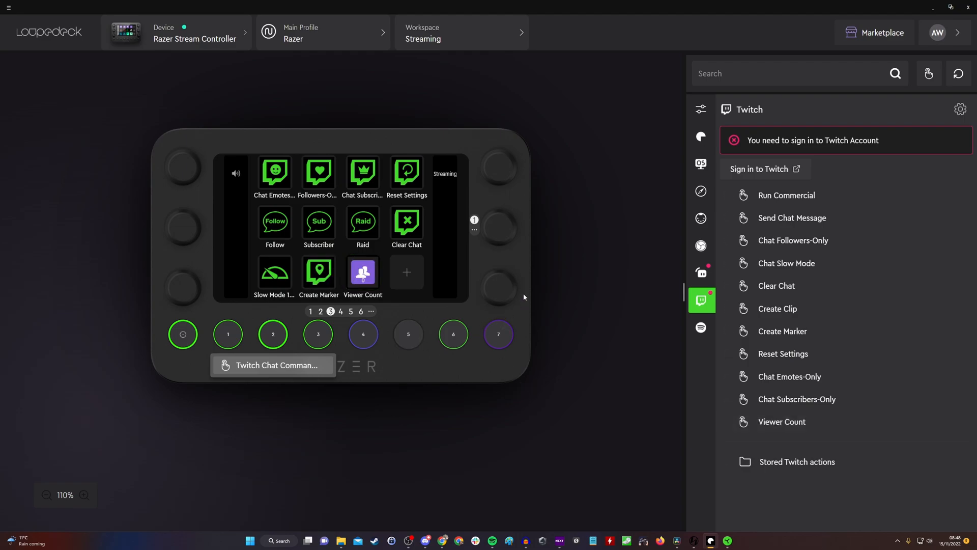
mouse_move(369, 413)
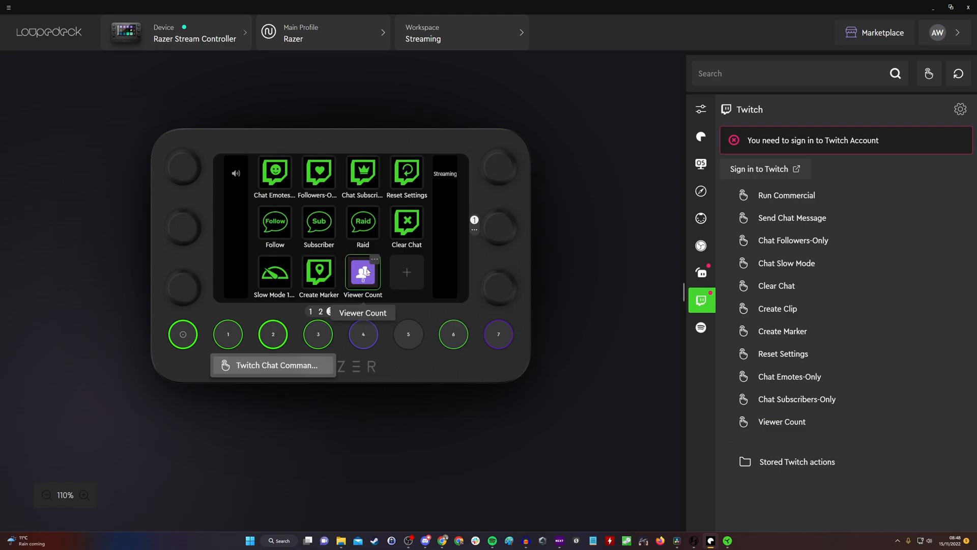
mouse_move(375, 282)
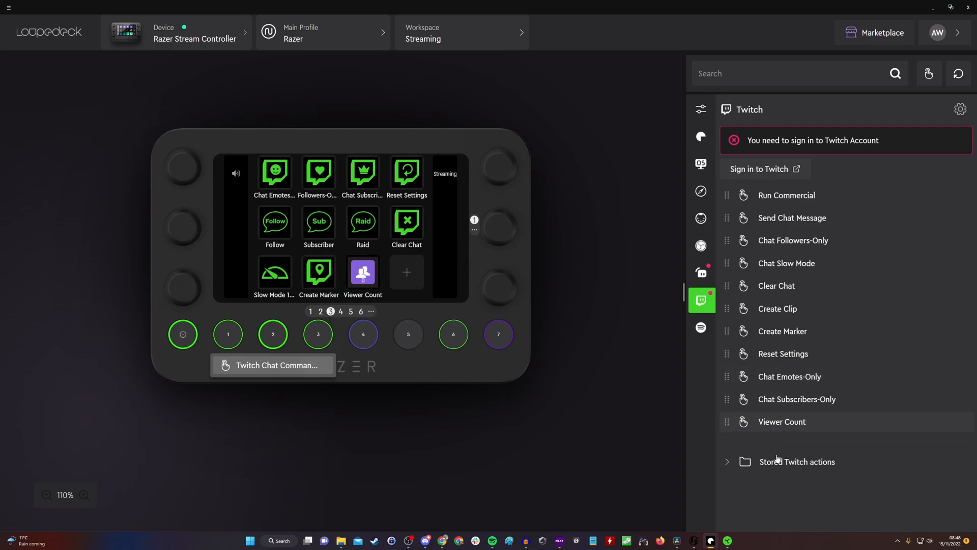
Browse Spotify Premium and Custom action types, then the hide/show plugins panel
left_click(701, 327)
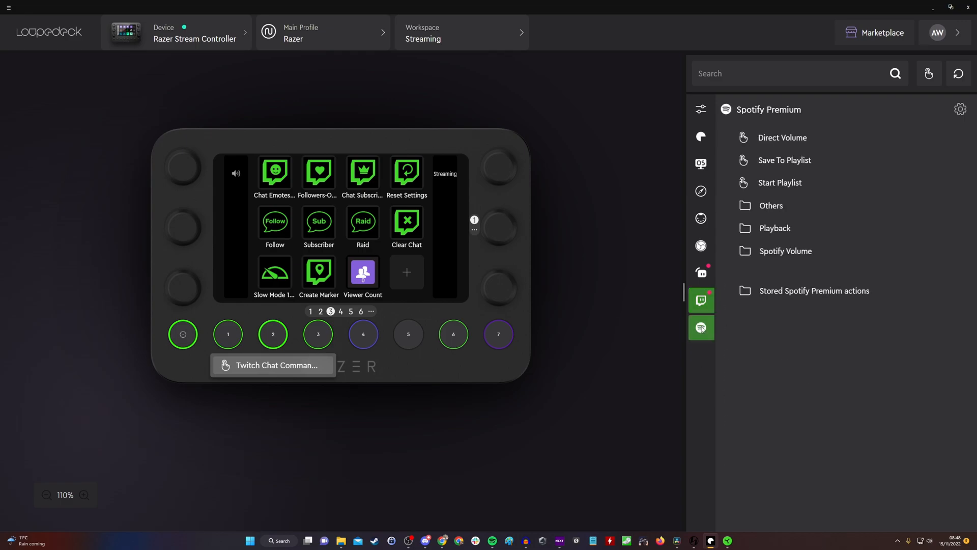
left_click(701, 327)
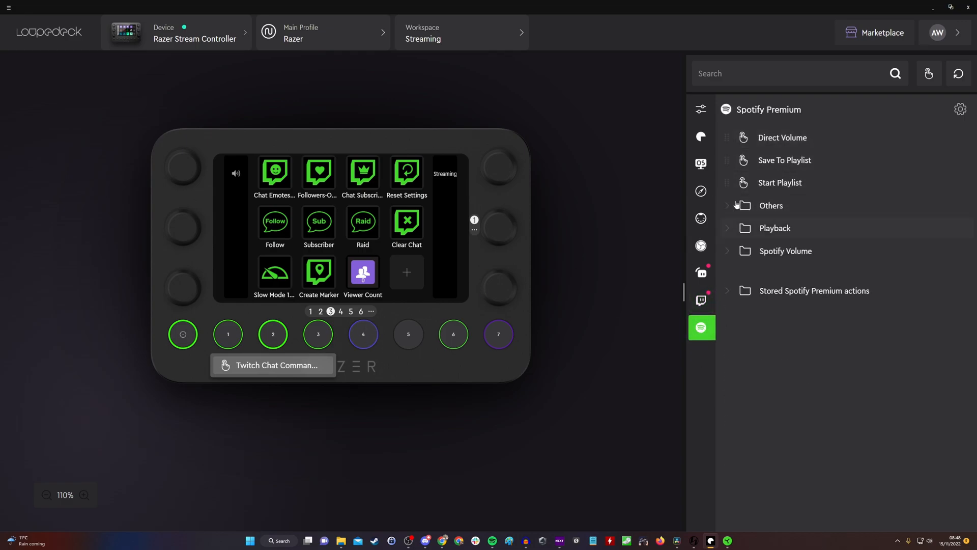
mouse_move(750, 125)
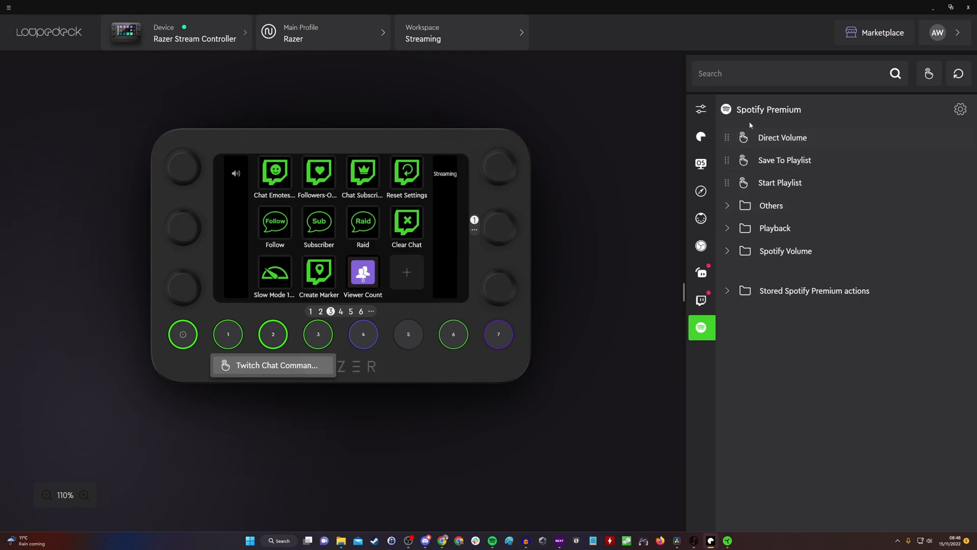
left_click(700, 136)
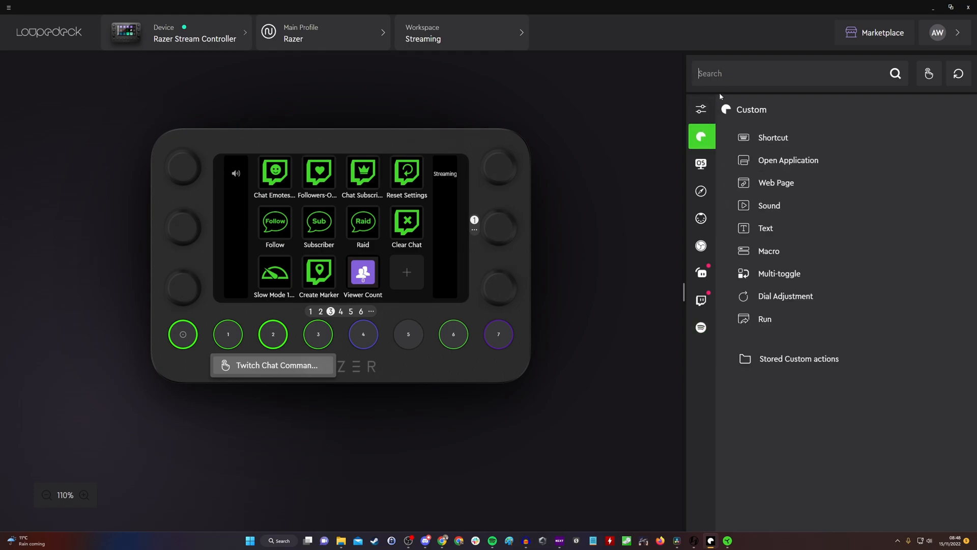
left_click(701, 109)
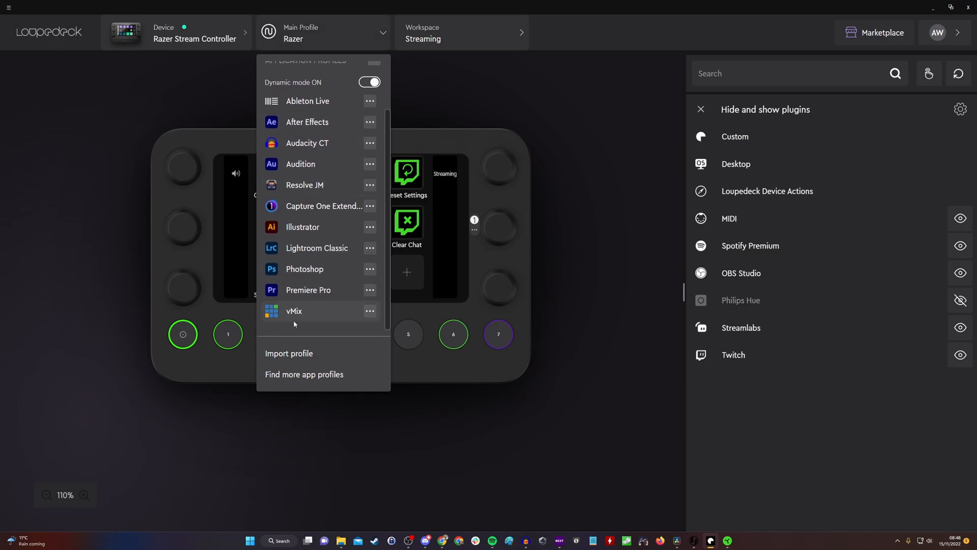
mouse_move(334, 274)
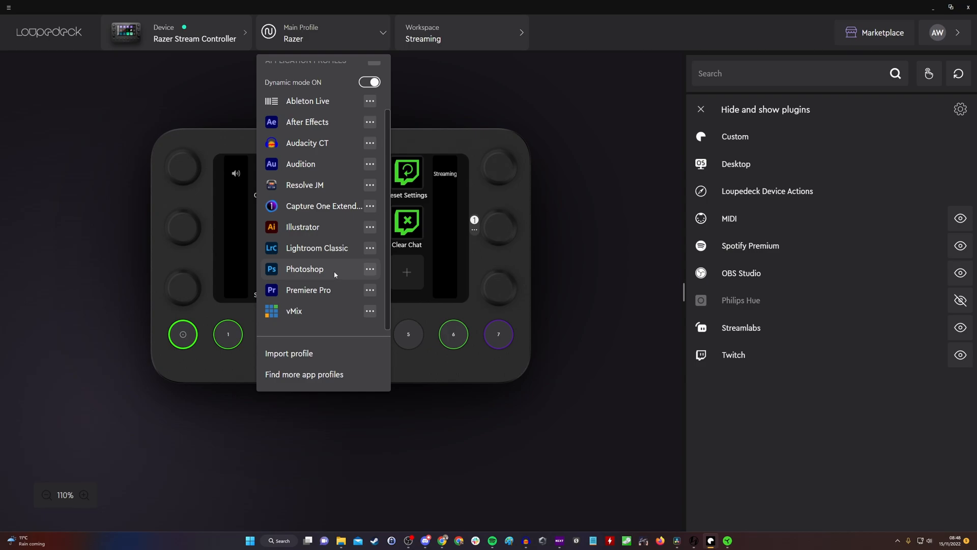
mouse_move(324, 171)
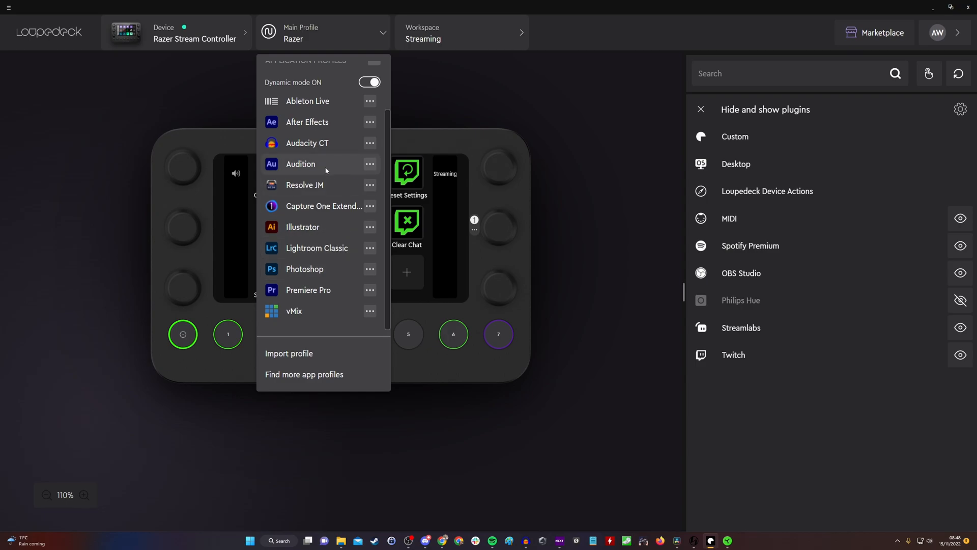
mouse_move(315, 353)
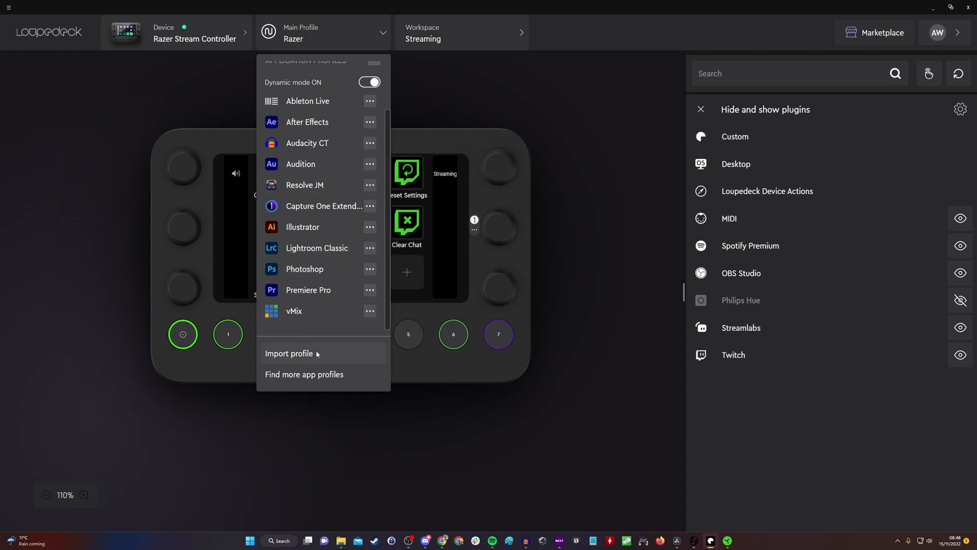
scroll("up", 3)
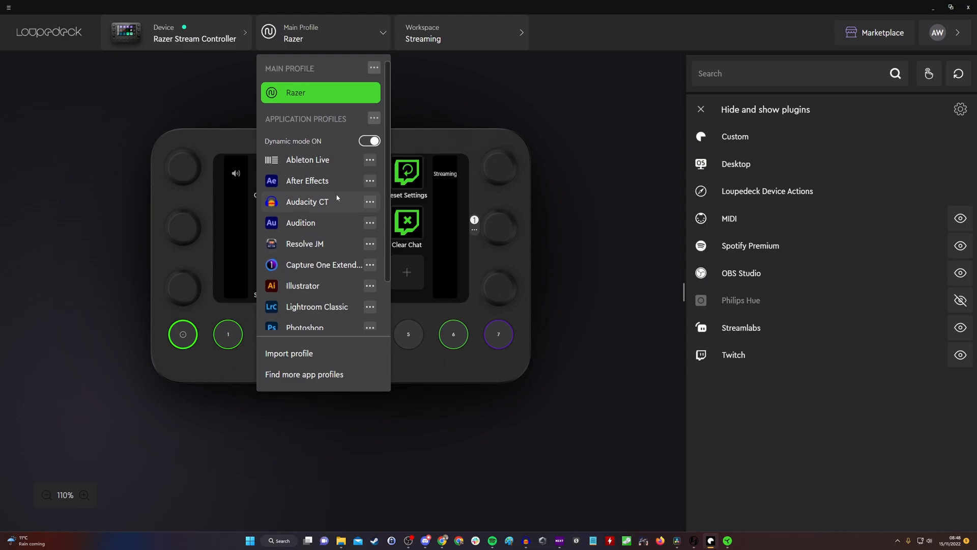
mouse_move(470, 49)
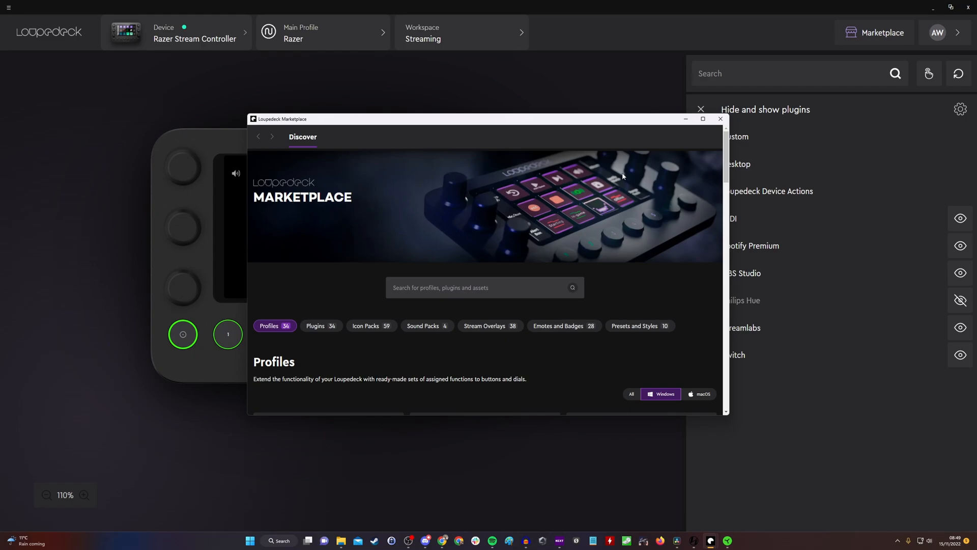
Maximize the Marketplace and scroll the Profiles catalogue down to Vegas Pro and ZBrush and back
left_click(703, 119)
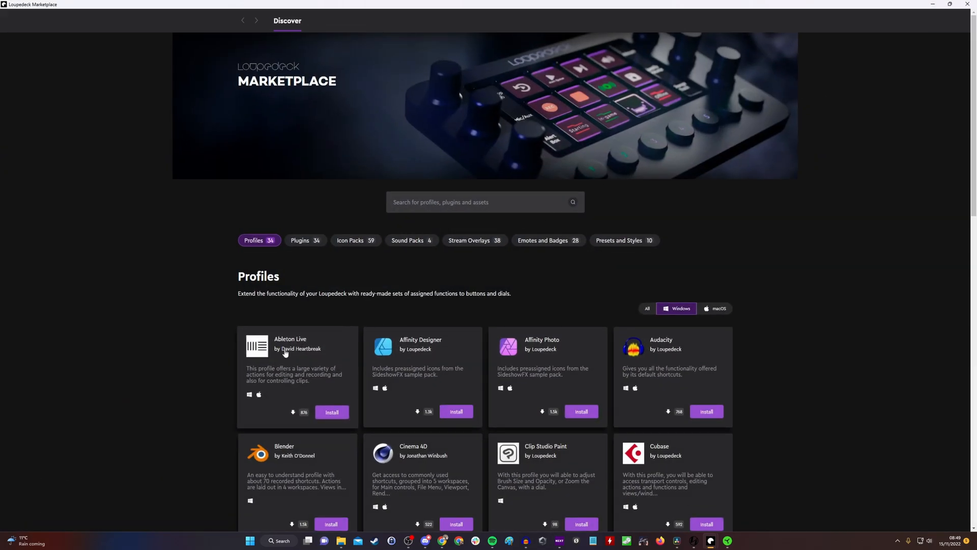
mouse_move(231, 361)
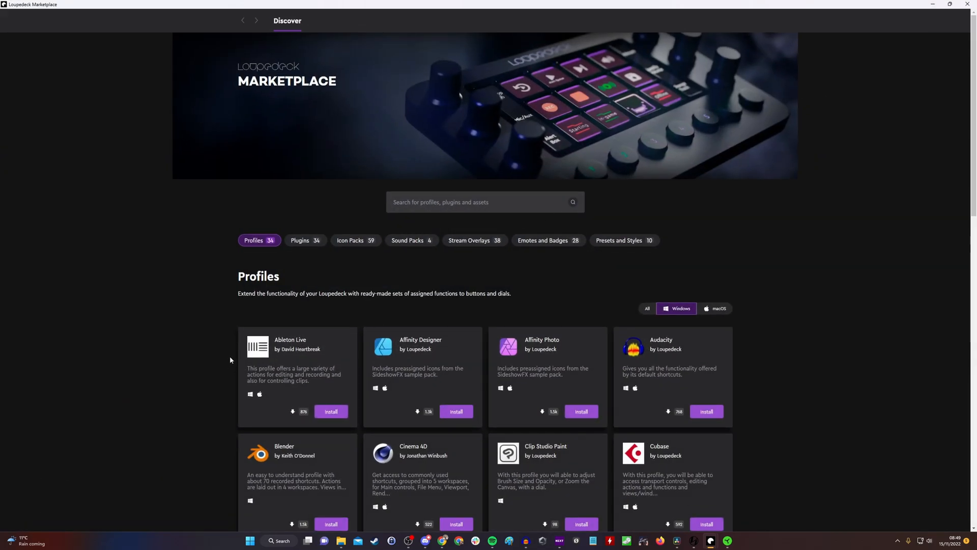
scroll("down", 3)
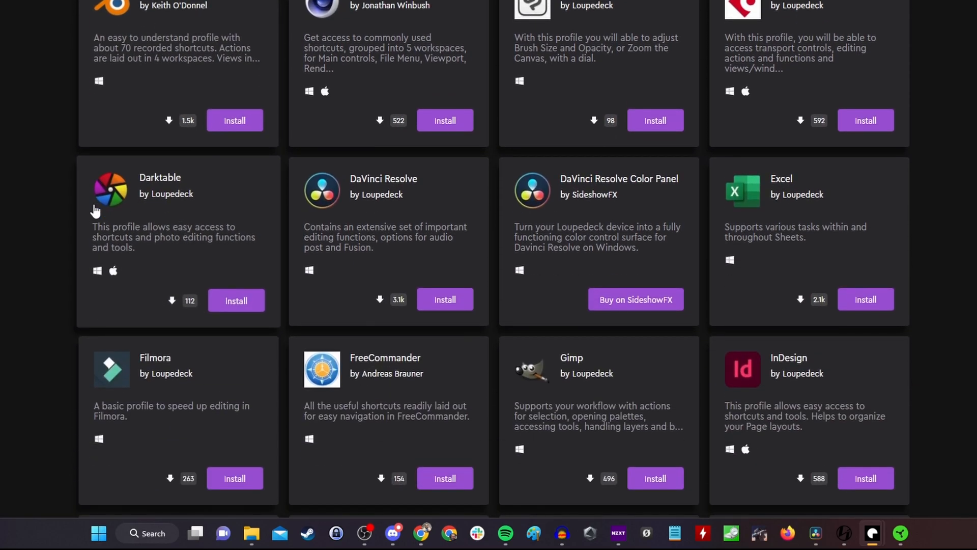
scroll("down", 3)
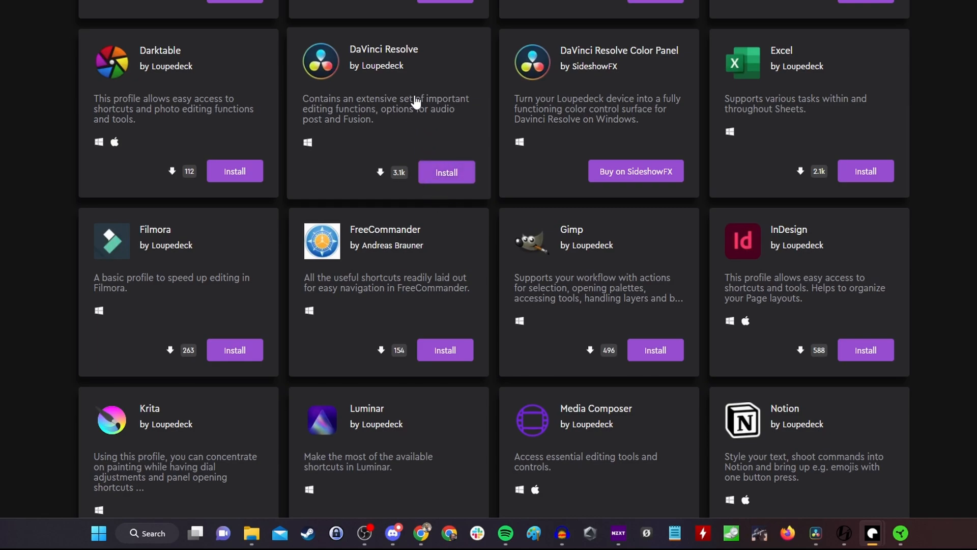
mouse_move(415, 154)
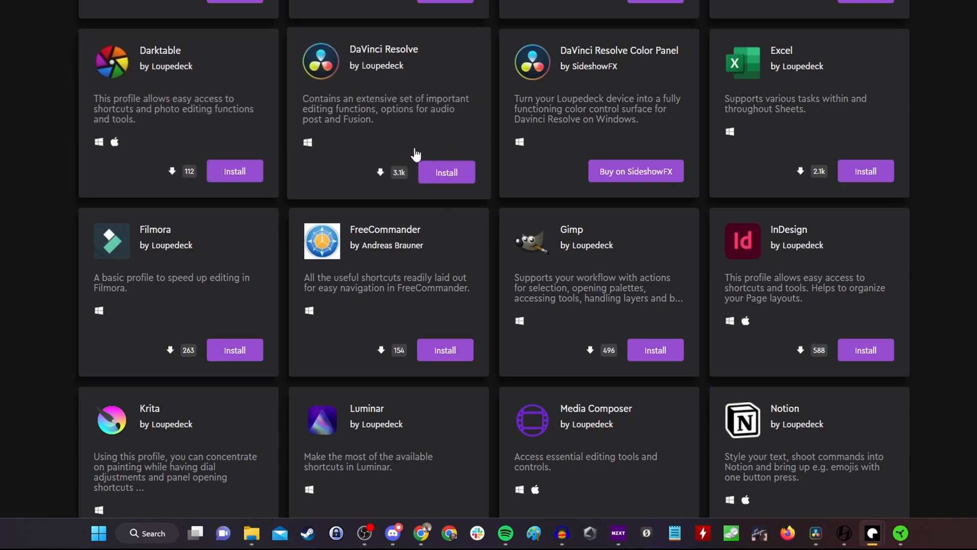
scroll("down", 3)
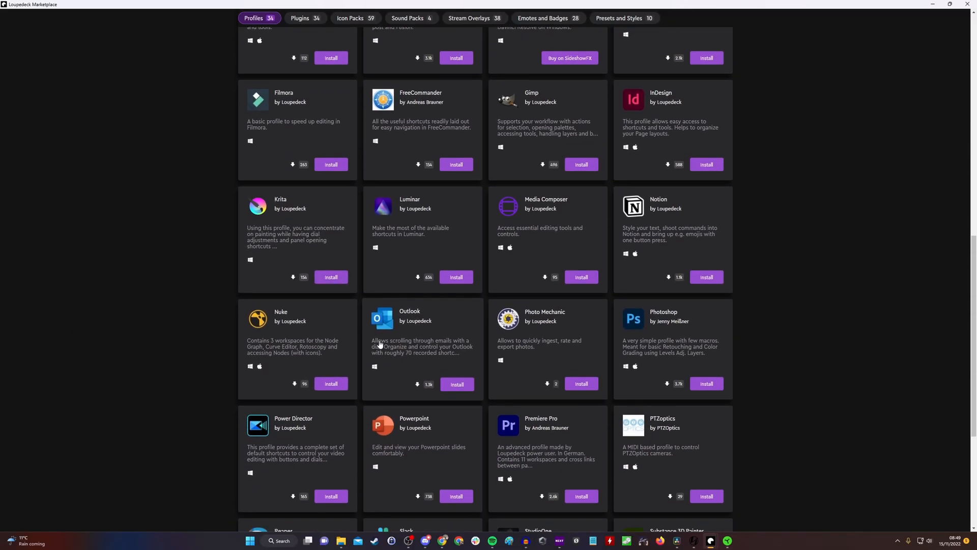
scroll("down", 3)
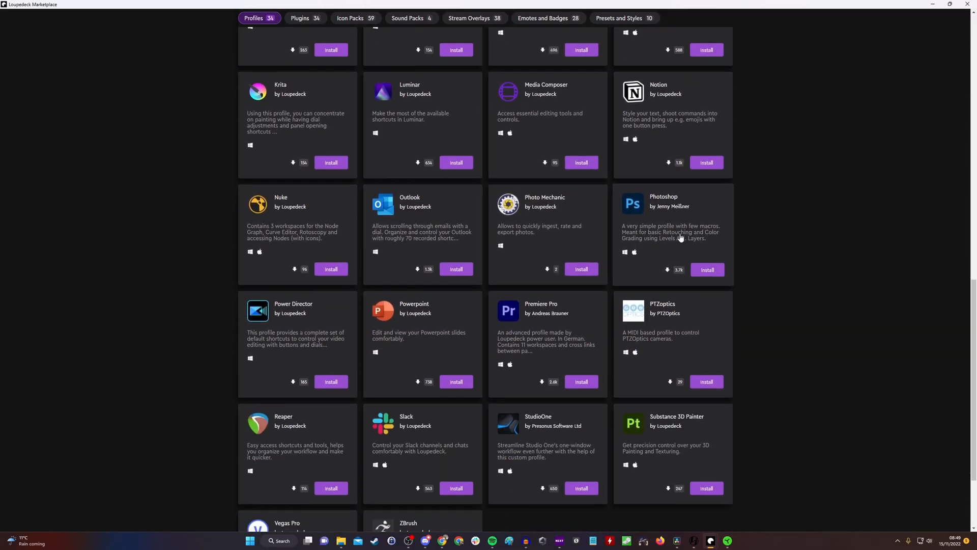
scroll("down", 3)
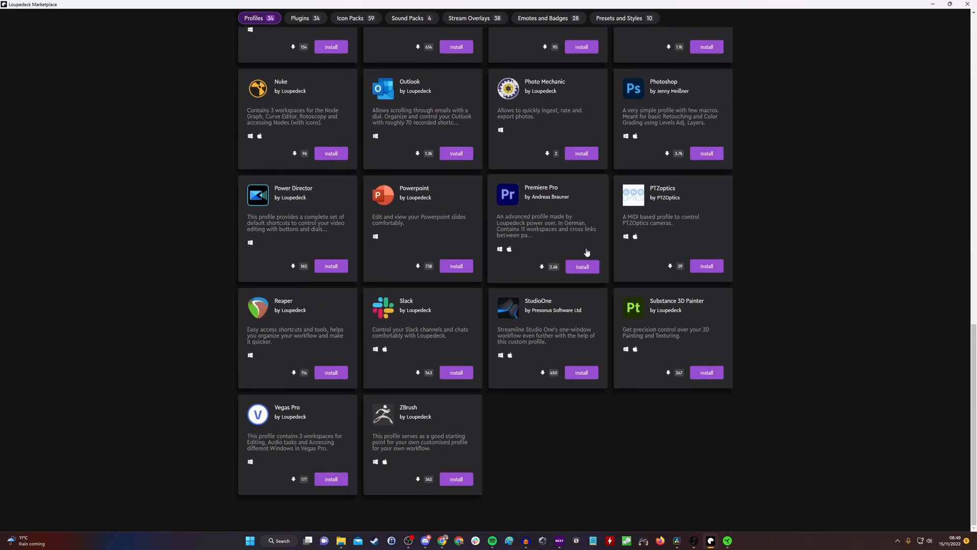
mouse_move(551, 214)
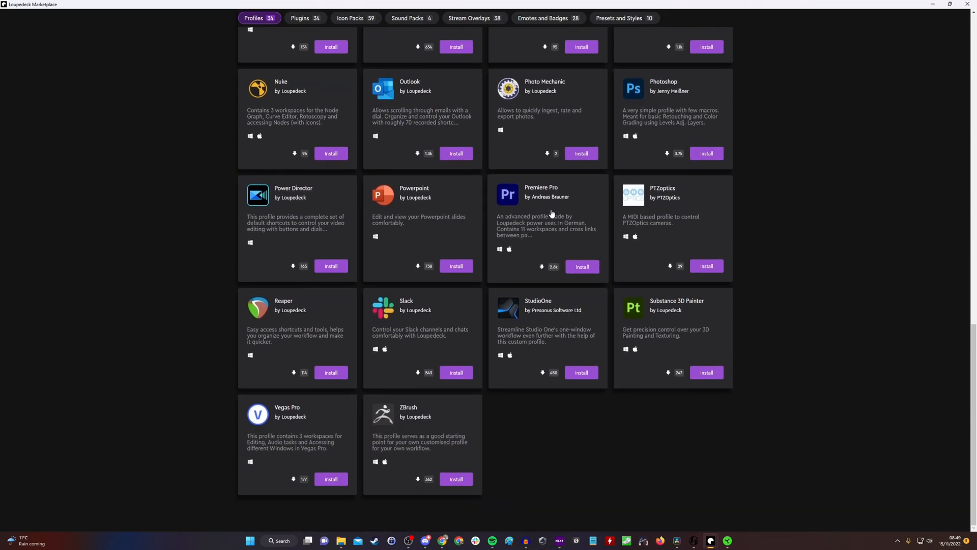
mouse_move(302, 428)
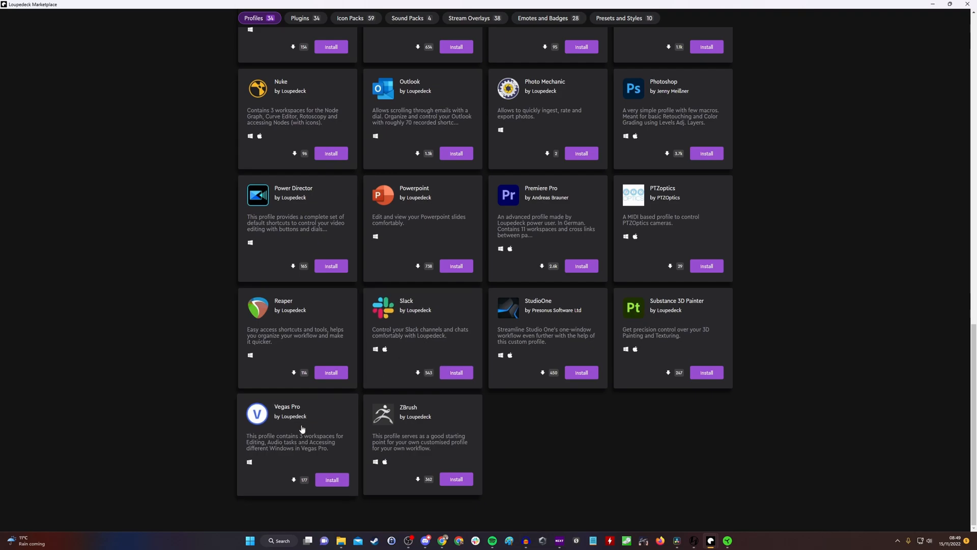
scroll("up", 3)
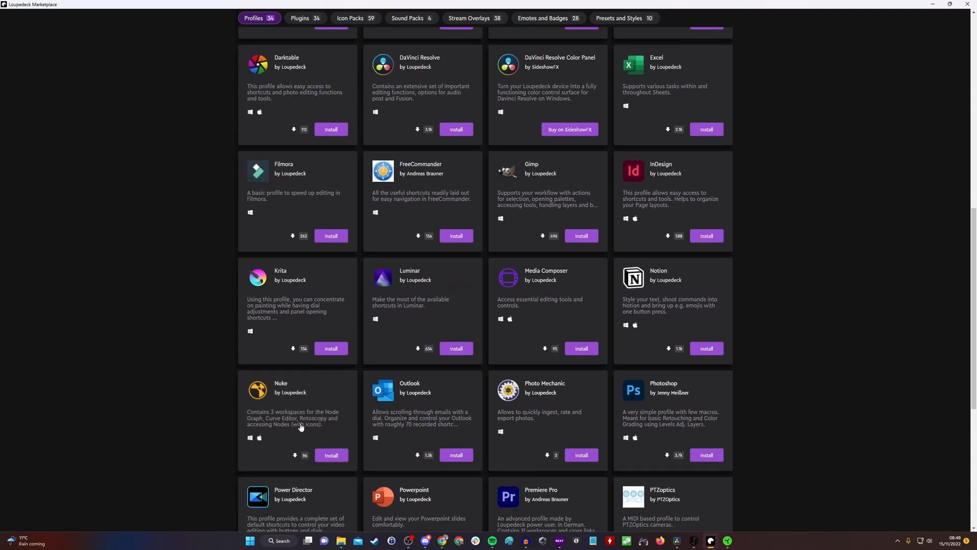
scroll("up", 3)
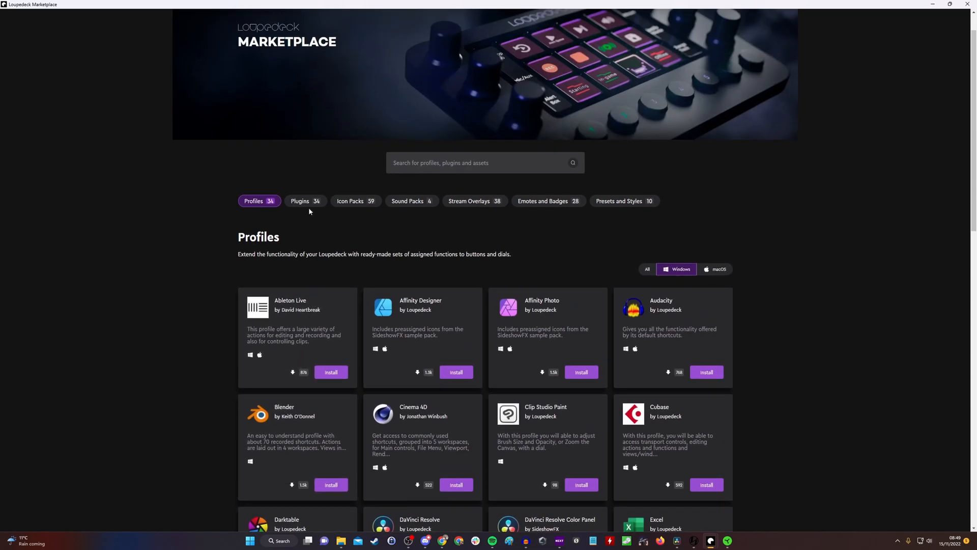
Browse the Plugins catalogue down to Weather Widget and YouTube Music Desktop
left_click(305, 200)
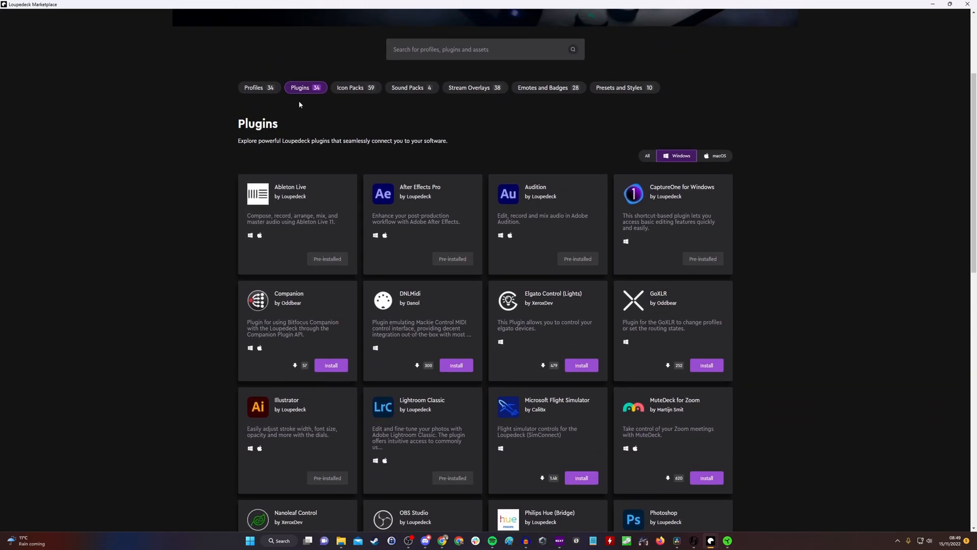
scroll("down", 3)
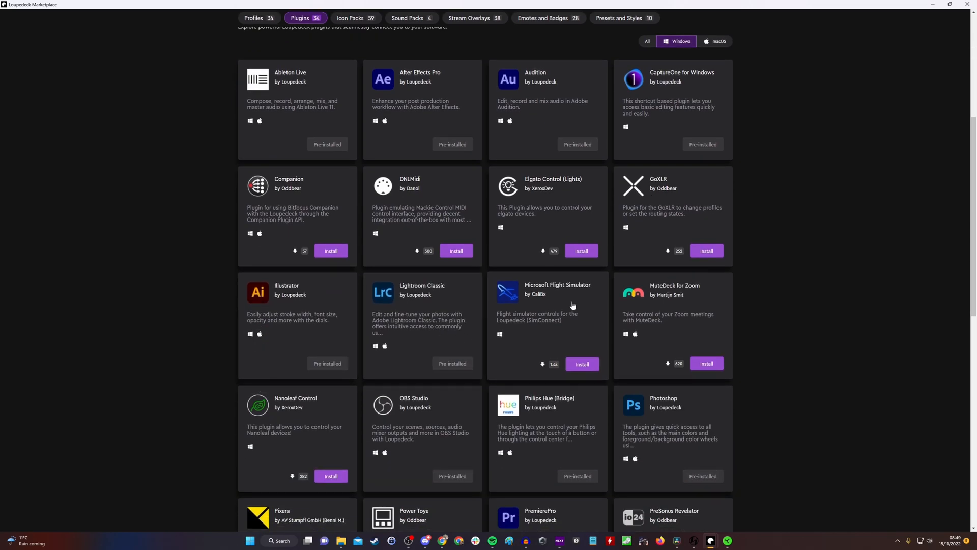
scroll("down", 3)
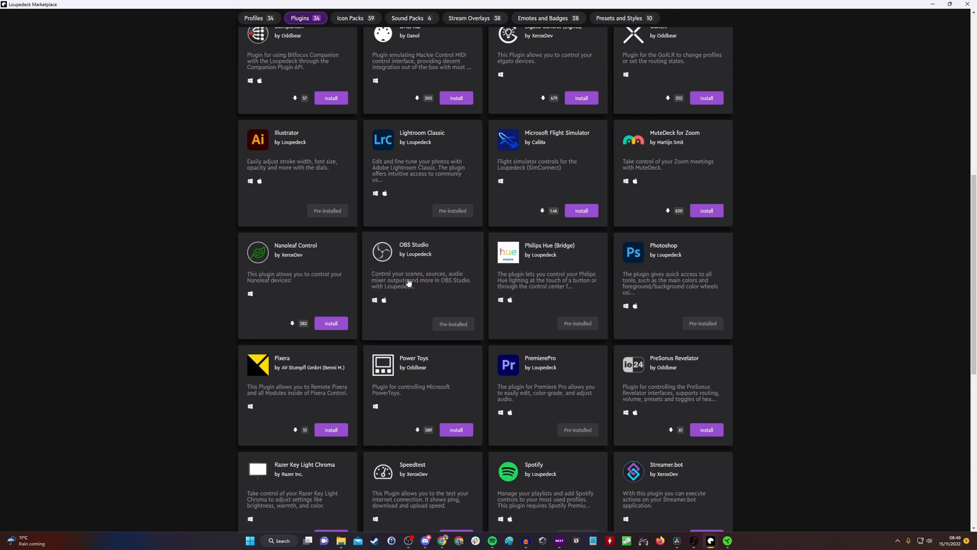
scroll("down", 3)
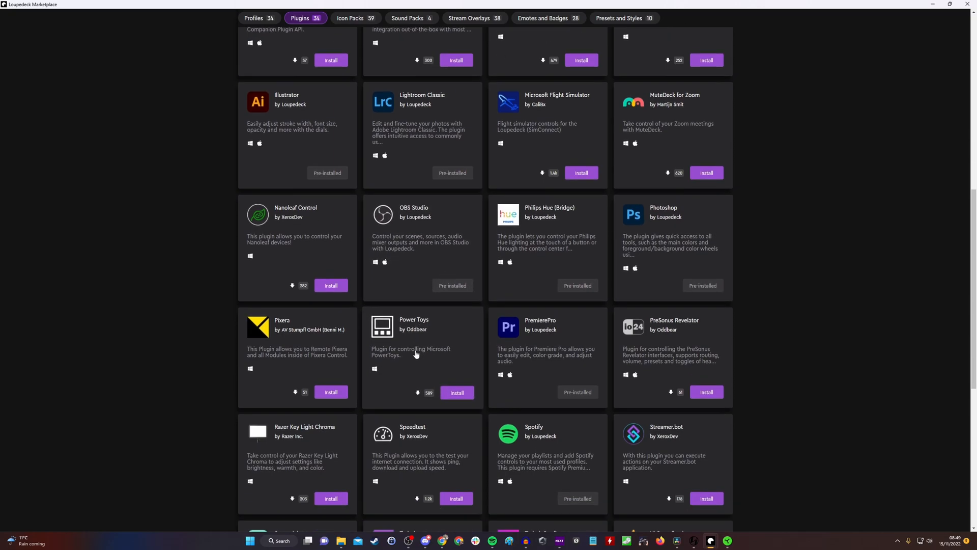
scroll("down", 3)
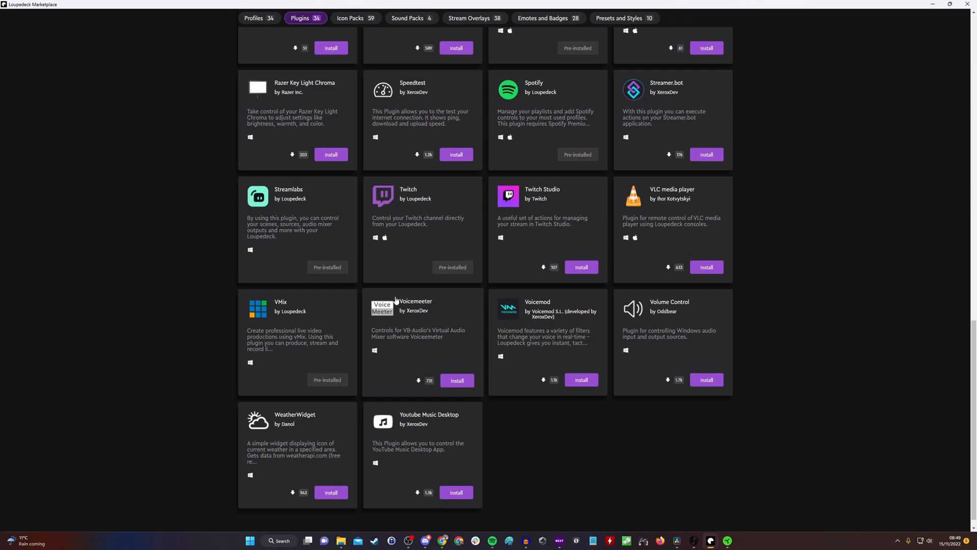
mouse_move(450, 440)
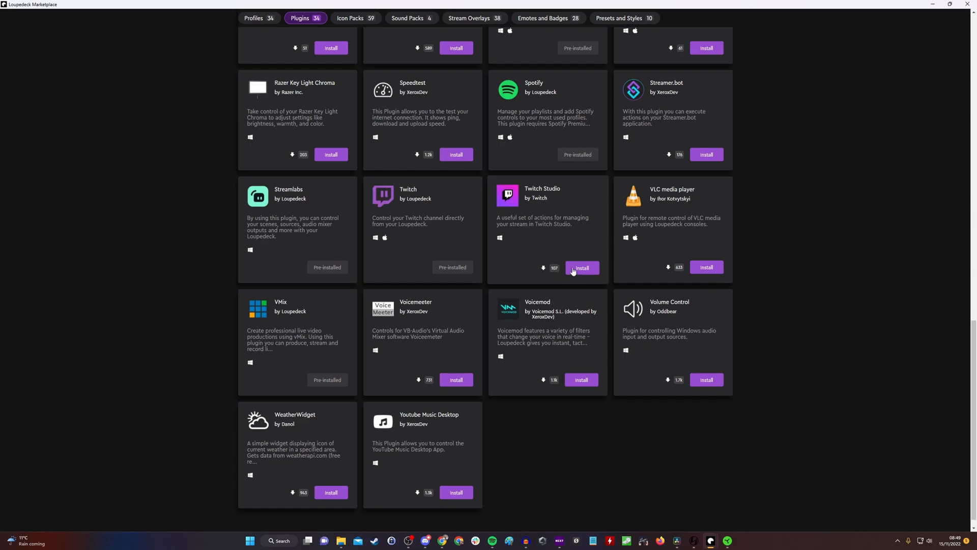
mouse_move(534, 315)
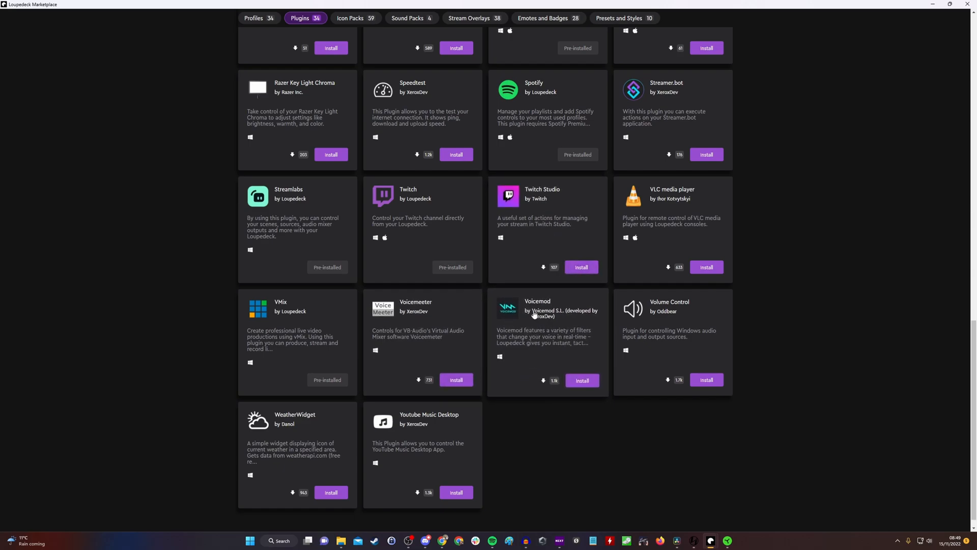
mouse_move(554, 345)
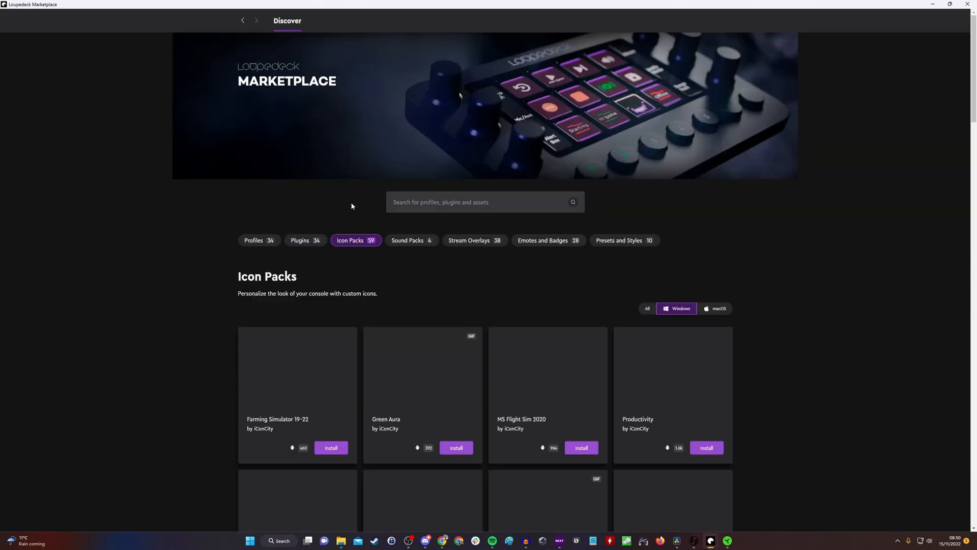
Scroll further down the current marketplace listing
scroll("down", 3)
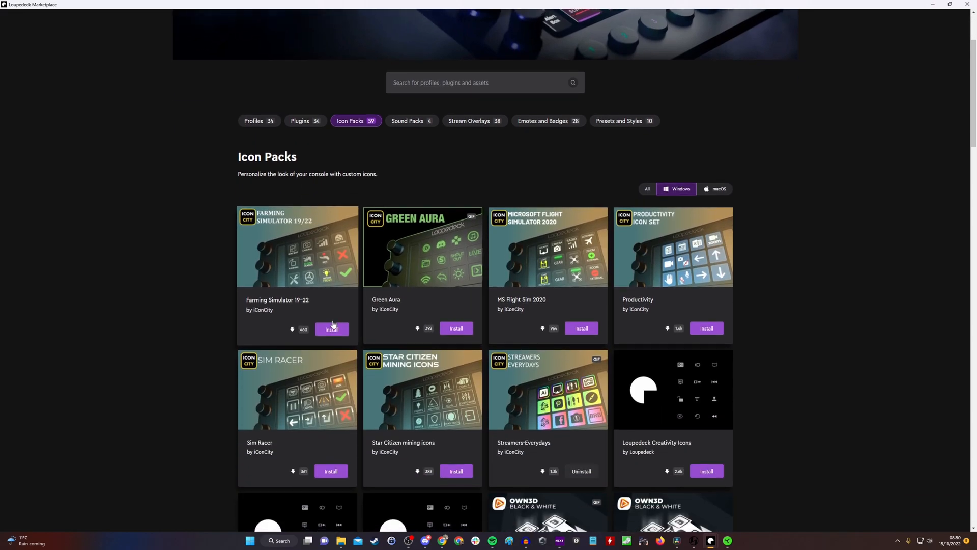
scroll("down", 3)
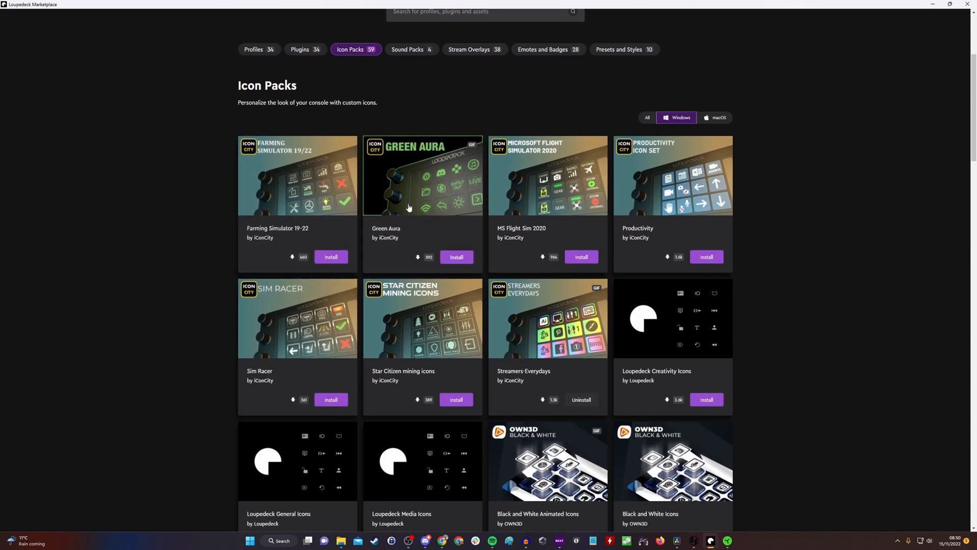
scroll("down", 3)
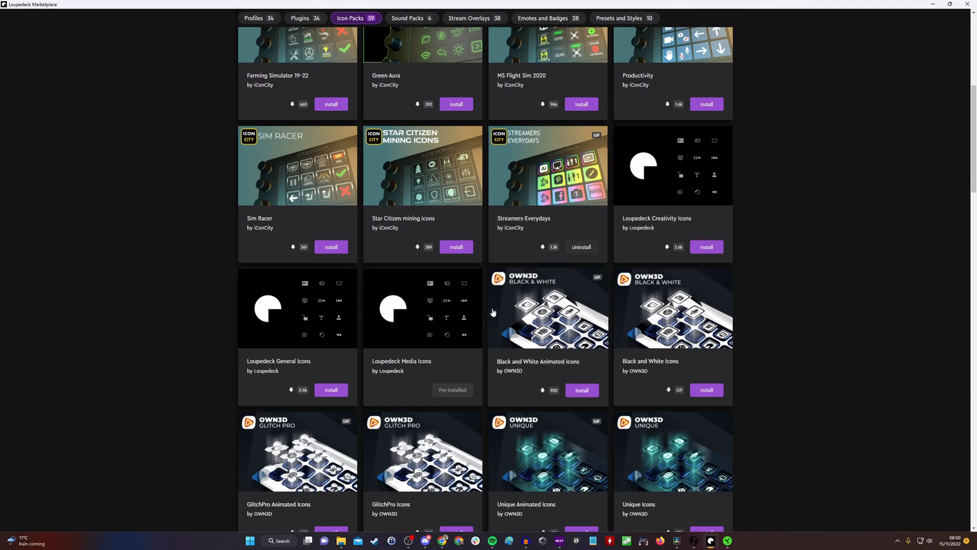
scroll("down", 3)
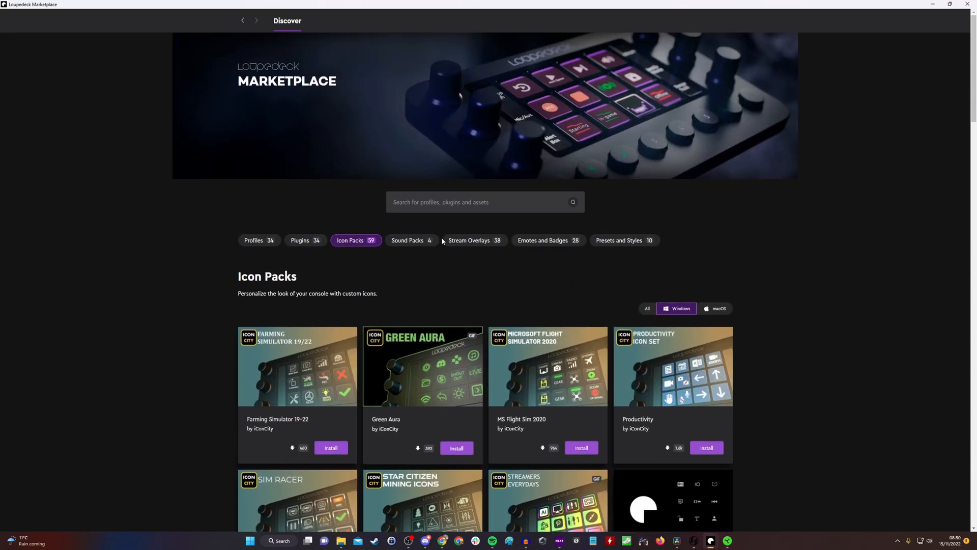
Browse Sound Packs, Stream Overlays, Emotes and Badges, then Presets and Styles
left_click(411, 241)
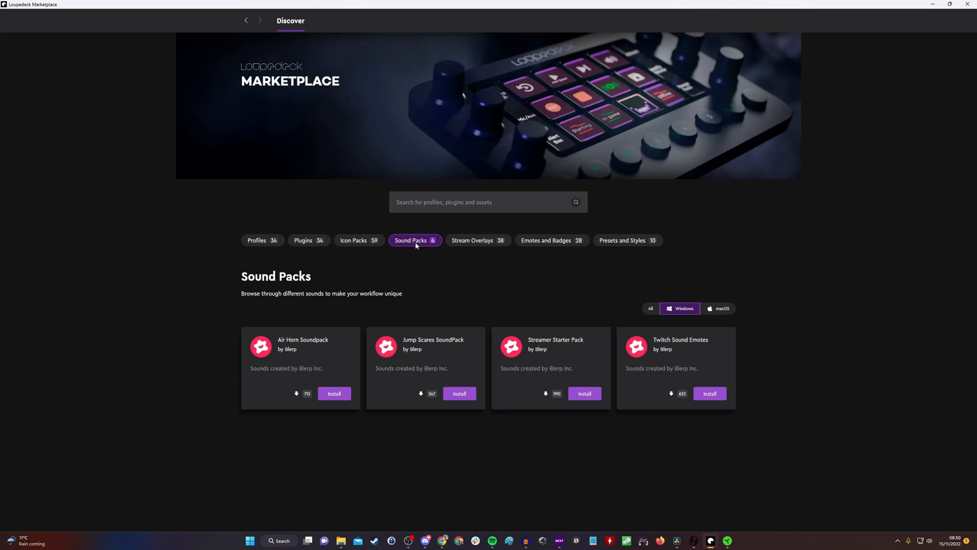
left_click(472, 240)
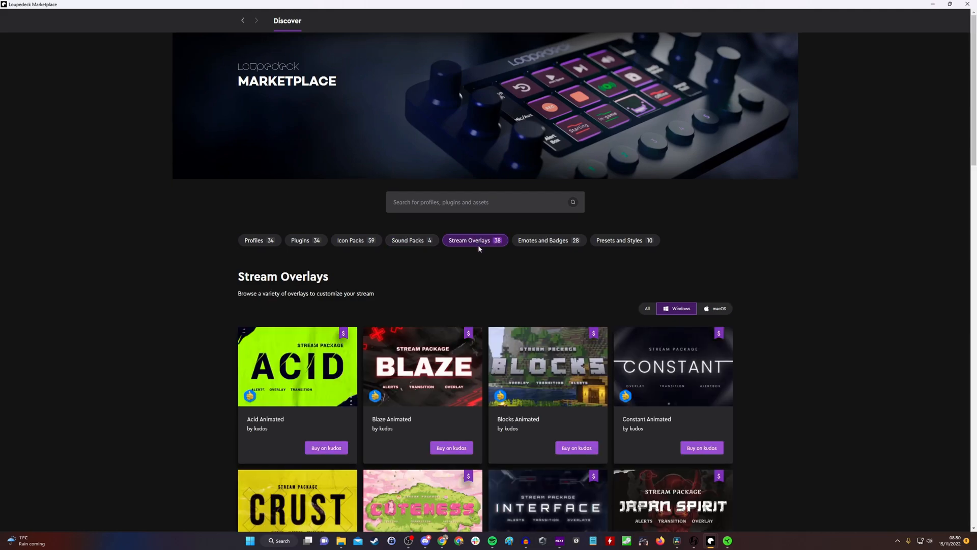
left_click(543, 240)
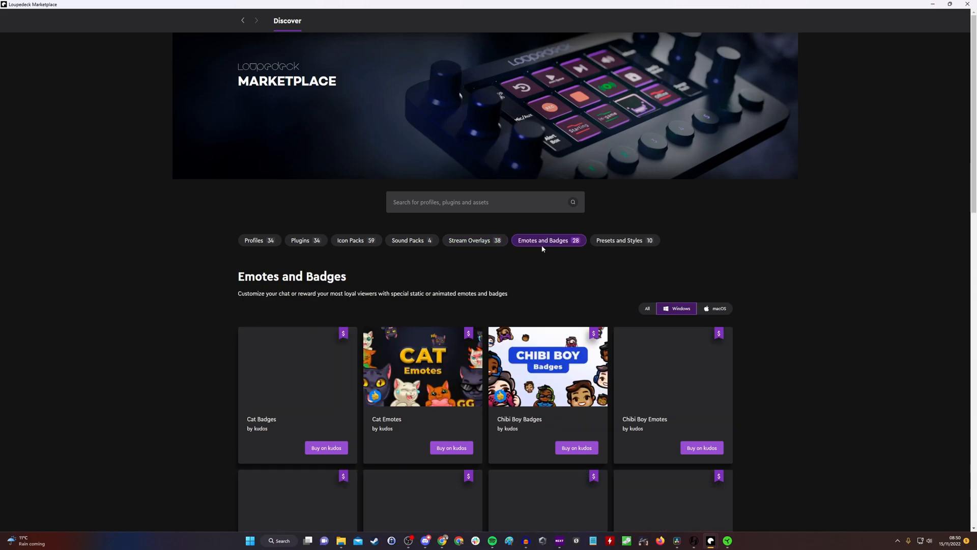
mouse_move(624, 241)
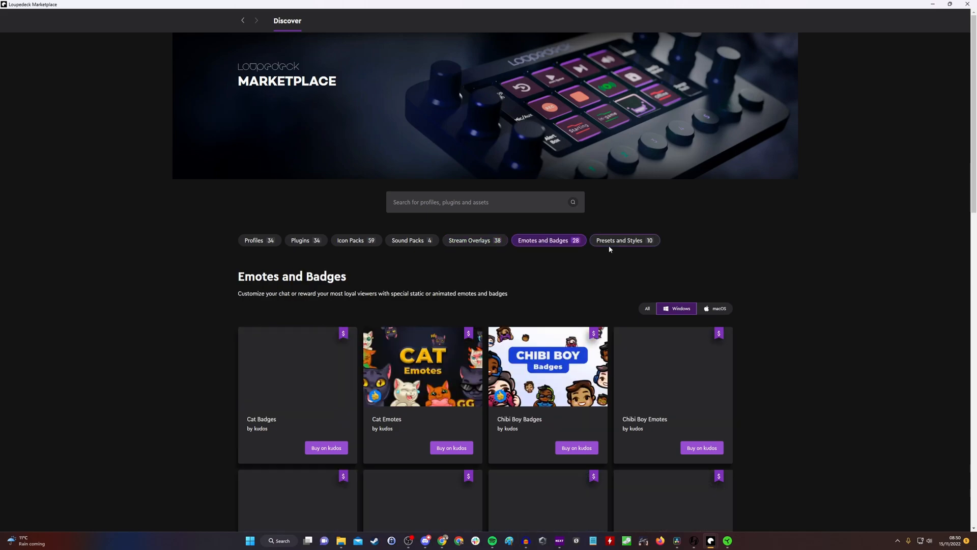
left_click(623, 240)
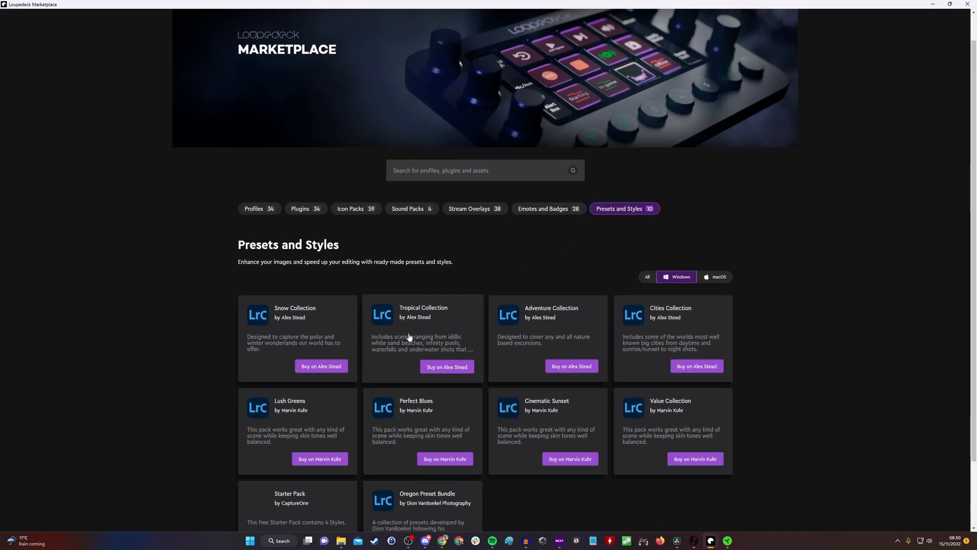
scroll("down", 3)
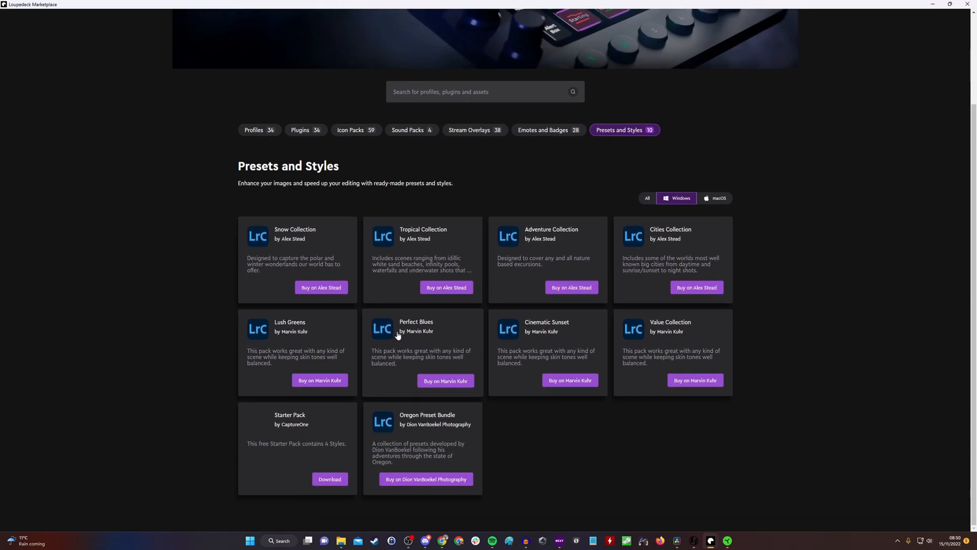
scroll("up", 3)
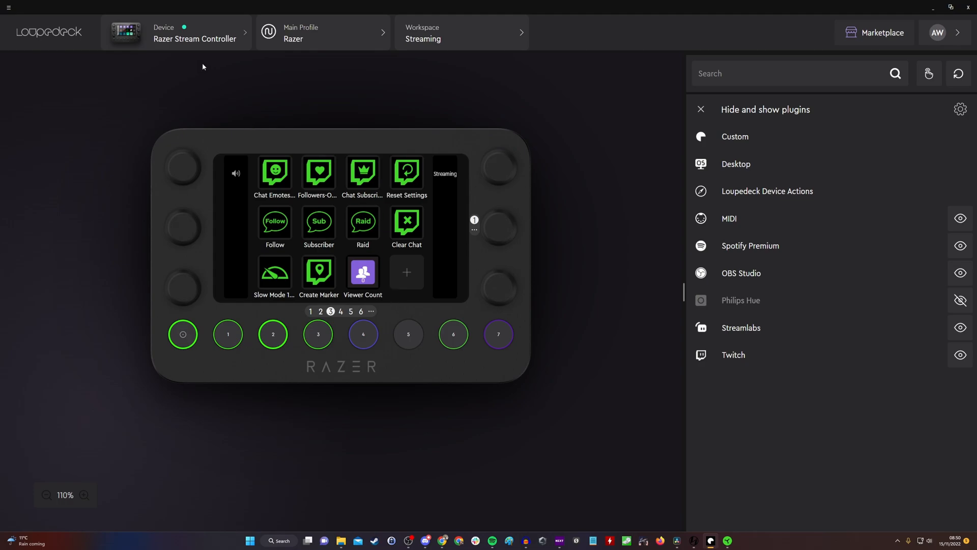
mouse_move(179, 46)
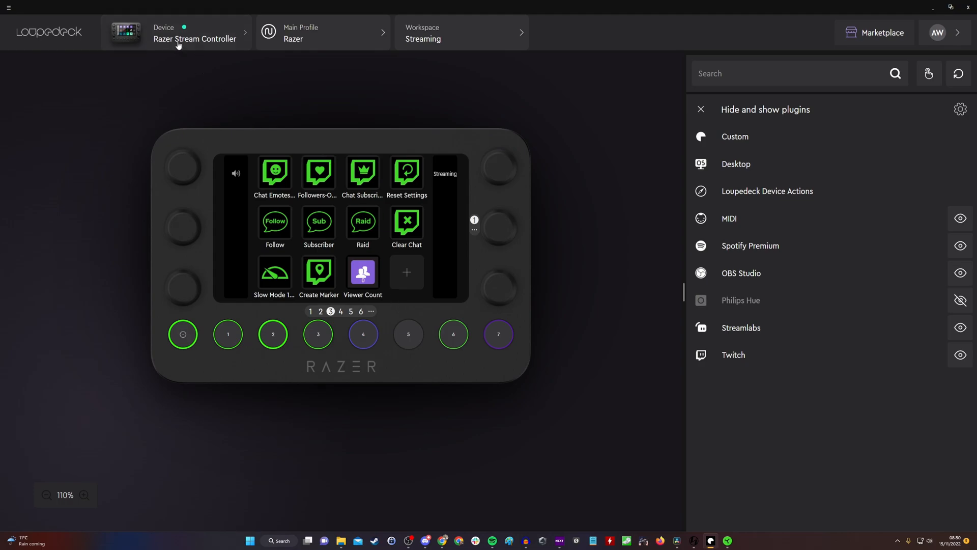
Switch the controller to the Resolve JM application profile
left_click(323, 33)
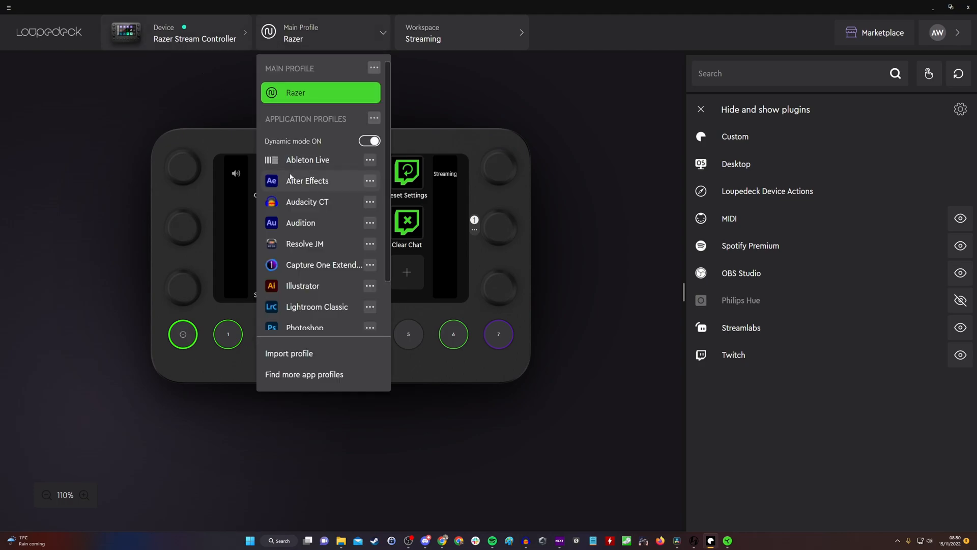
mouse_move(305, 244)
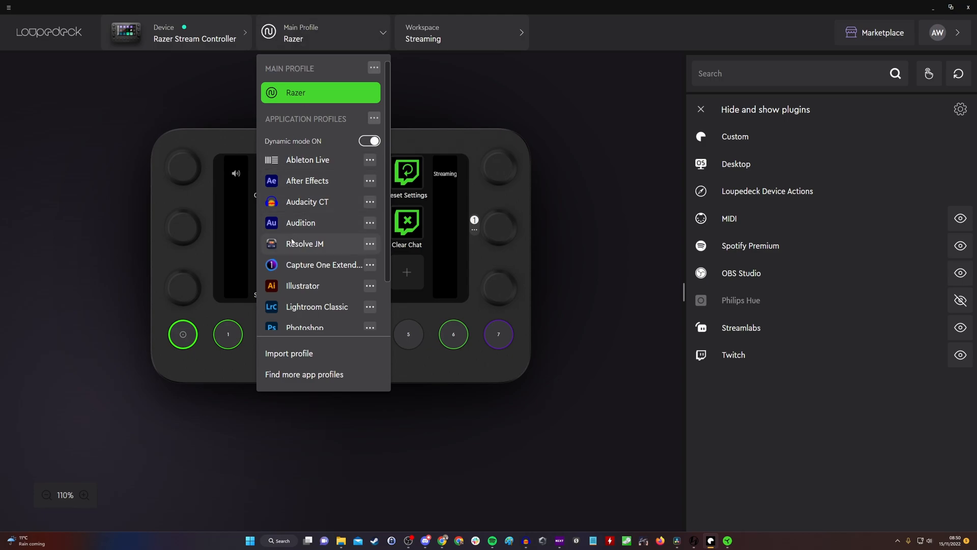
left_click(304, 243)
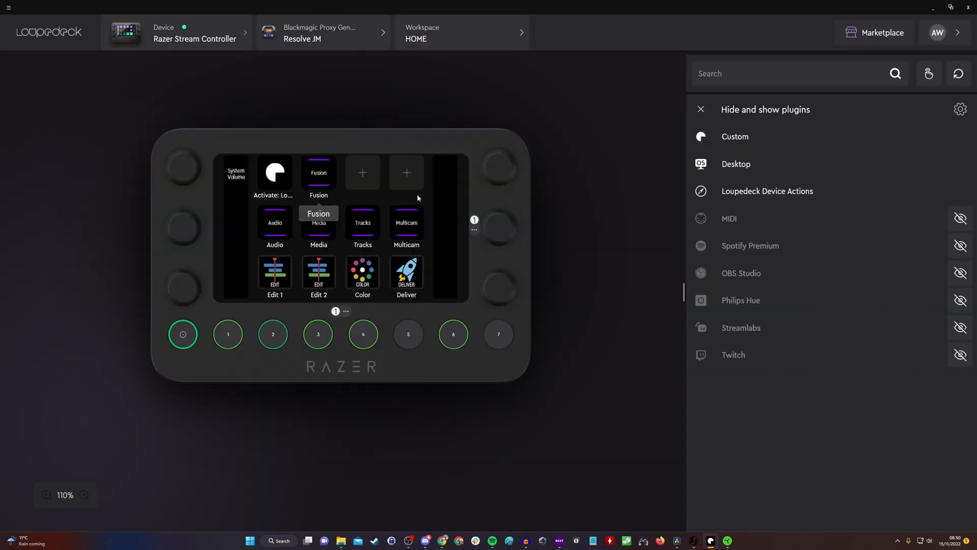
mouse_move(307, 45)
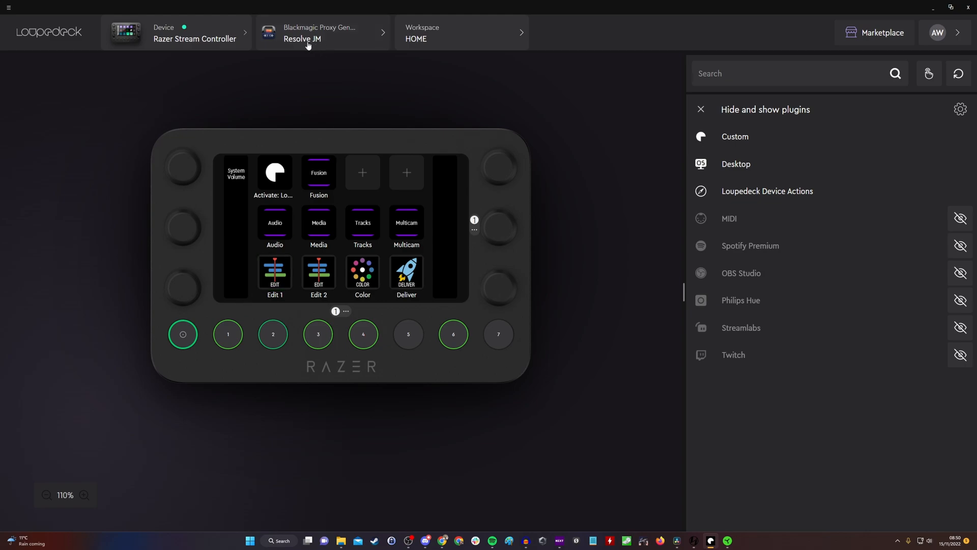
mouse_move(319, 173)
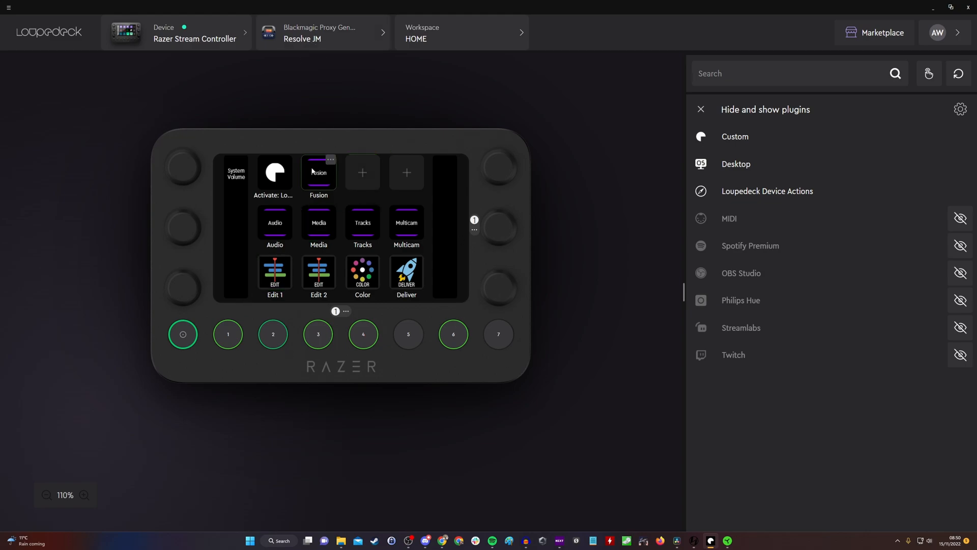
mouse_move(193, 449)
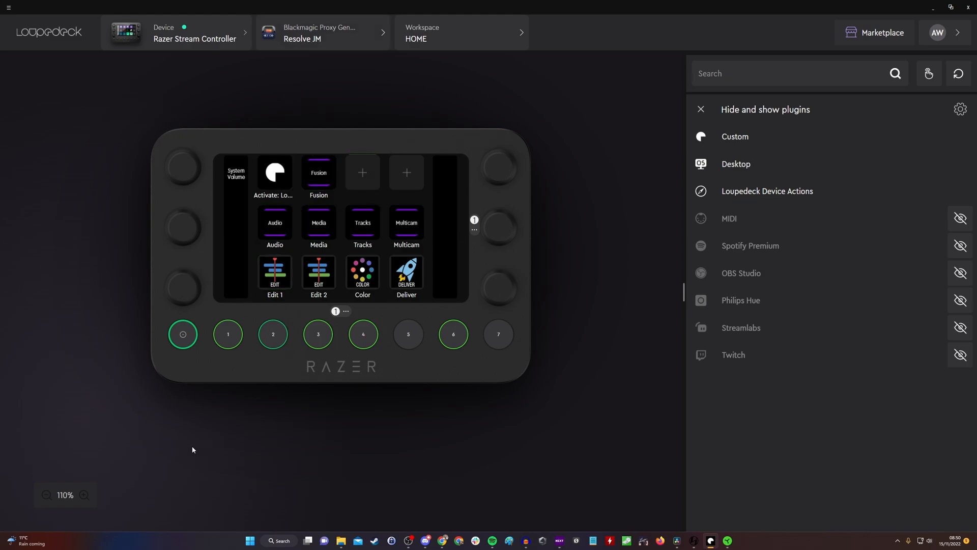
mouse_move(137, 496)
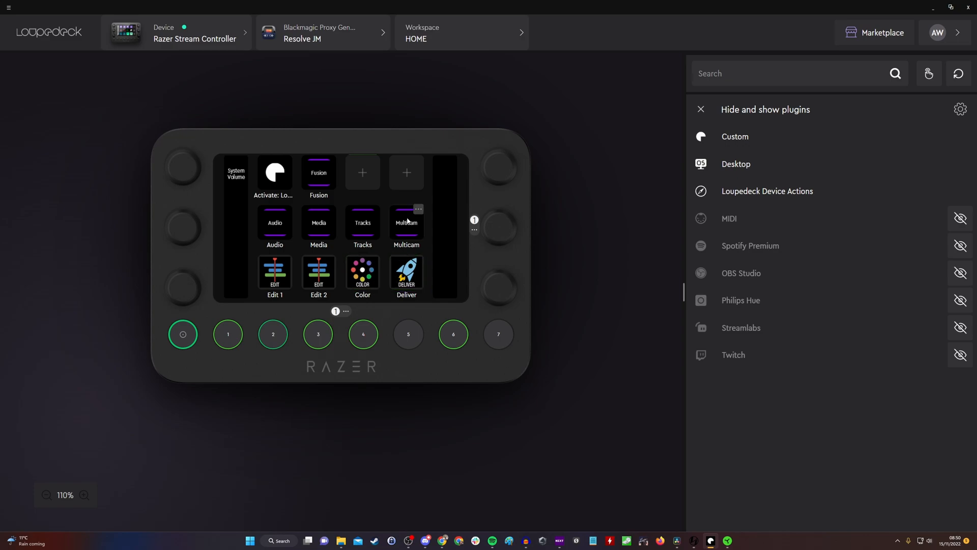
mouse_move(370, 86)
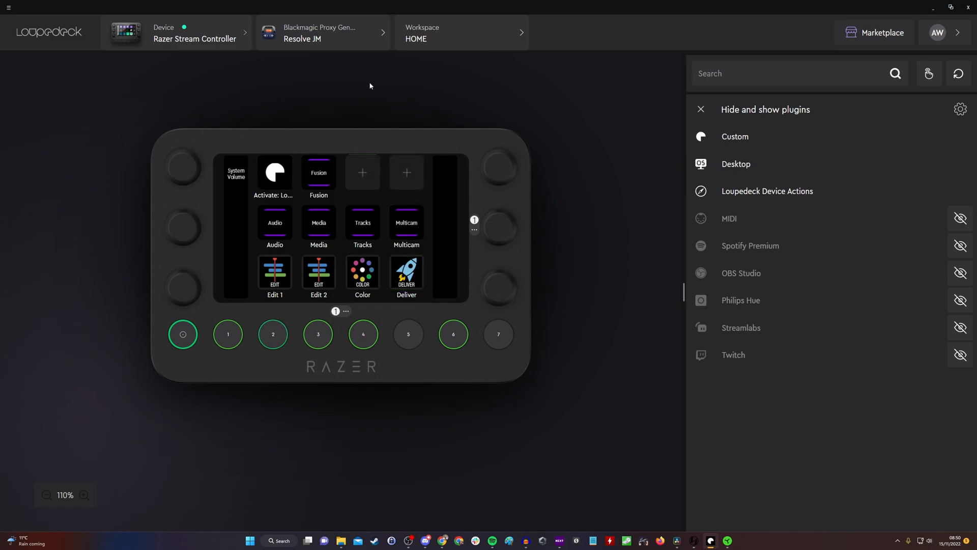
mouse_move(464, 285)
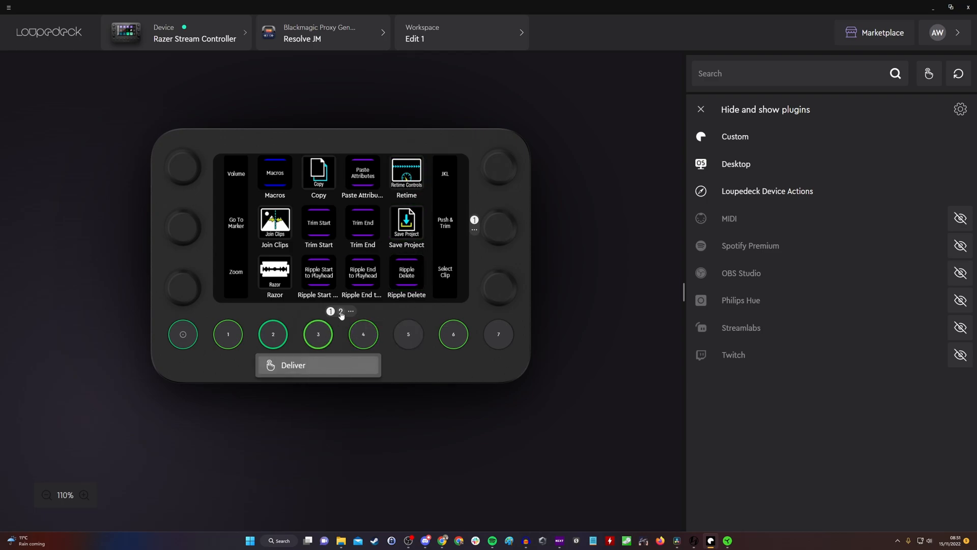
Show Edit 1 page 2, check an empty slot's action types, then list Custom action types
left_click(340, 312)
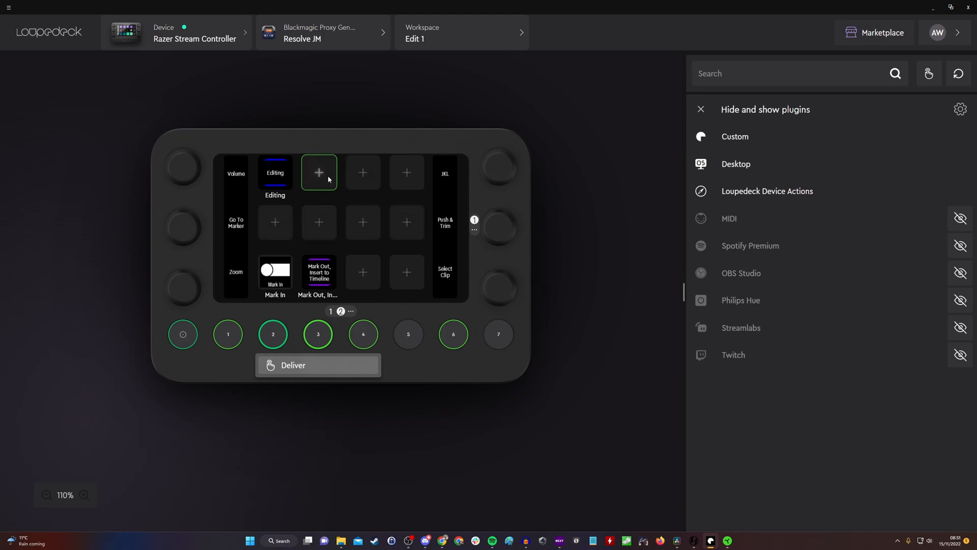
left_click(318, 172)
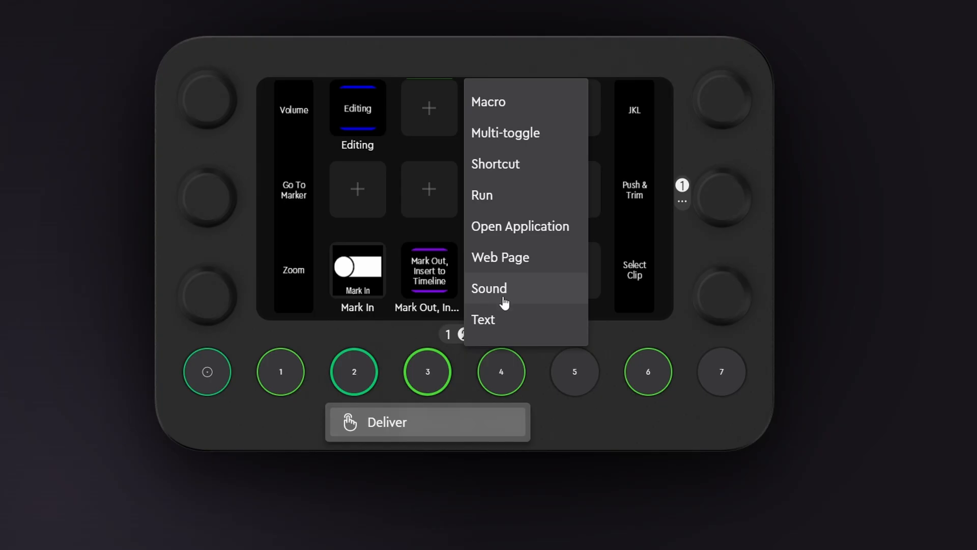
mouse_move(523, 111)
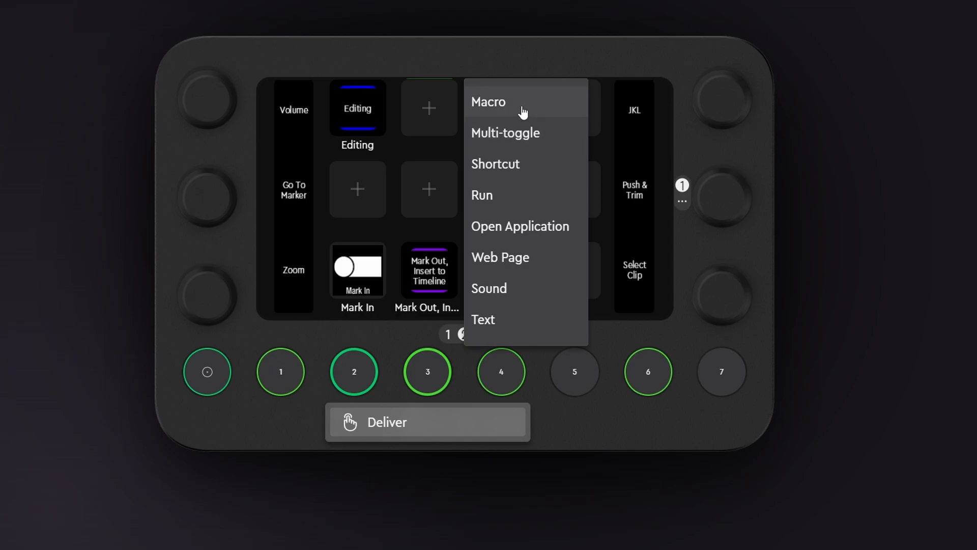
mouse_move(510, 170)
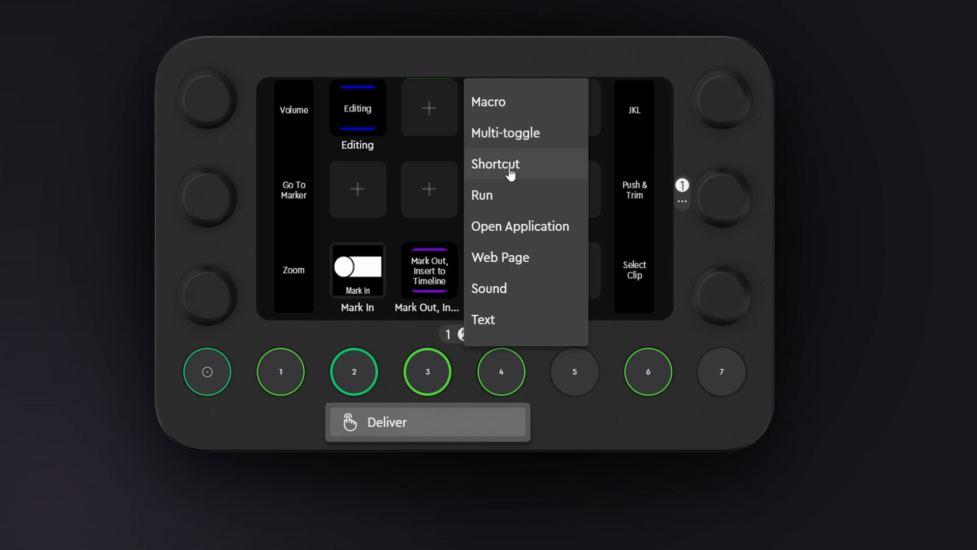
mouse_move(505, 181)
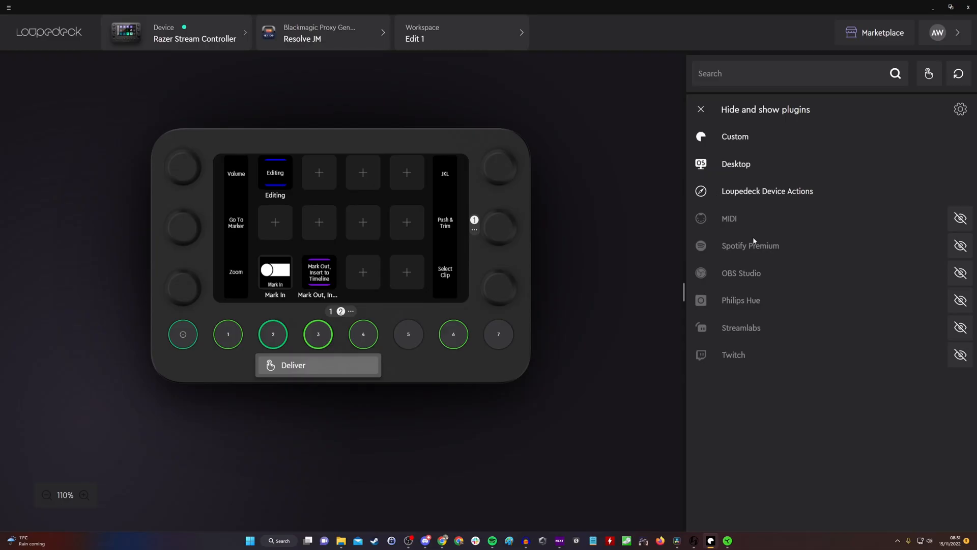
left_click(734, 136)
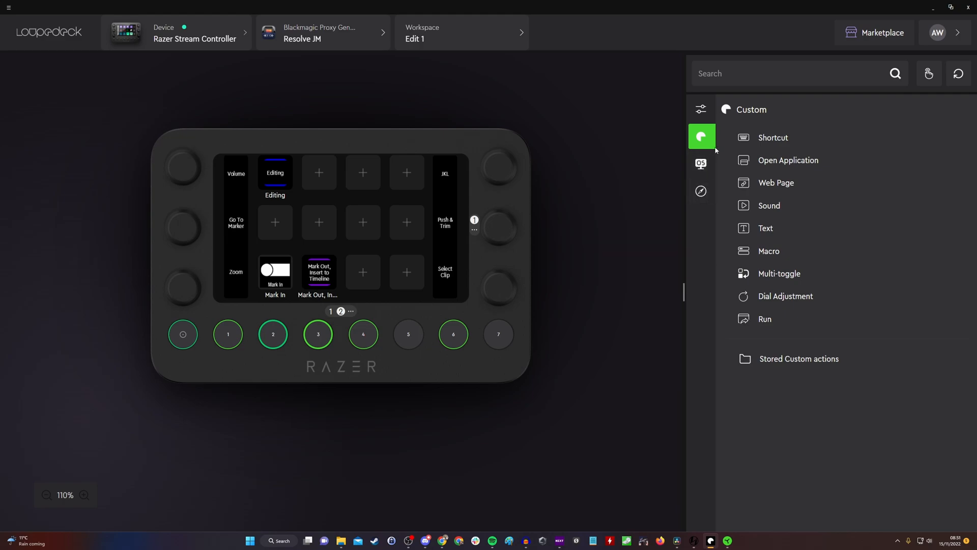
Create a Shortcut action for an empty Edit 1 slot recording Shift+Ctrl+R, leaving the default icon
left_click(772, 137)
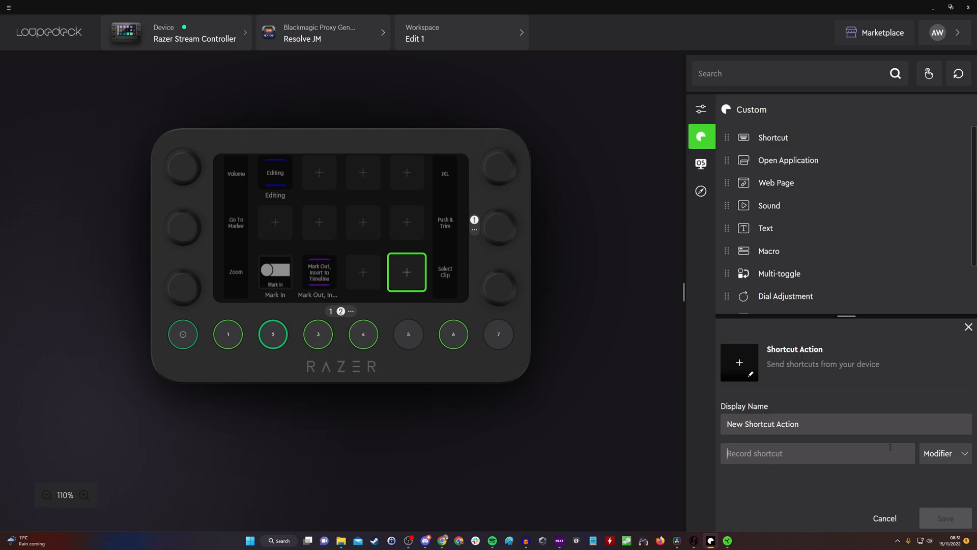
type("Shift+Ctrl+R")
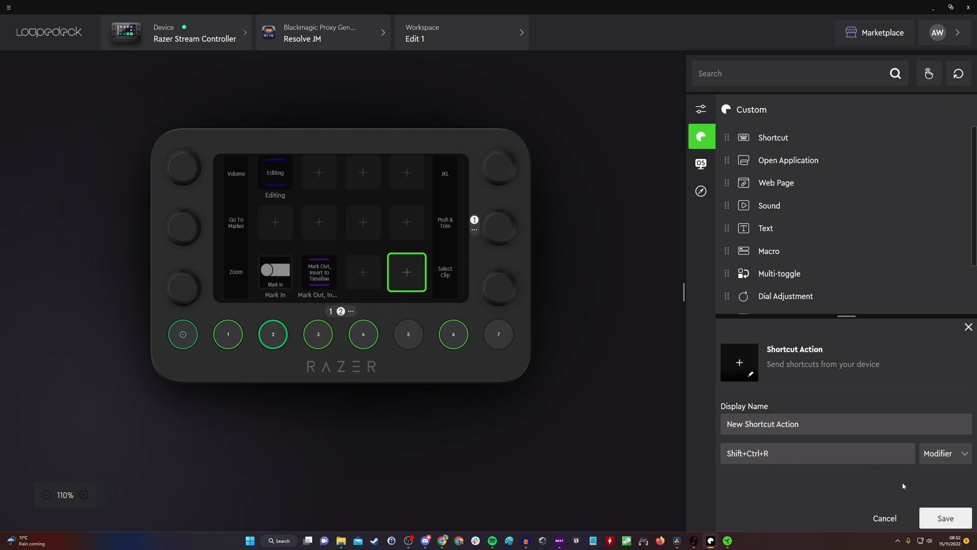
mouse_move(950, 507)
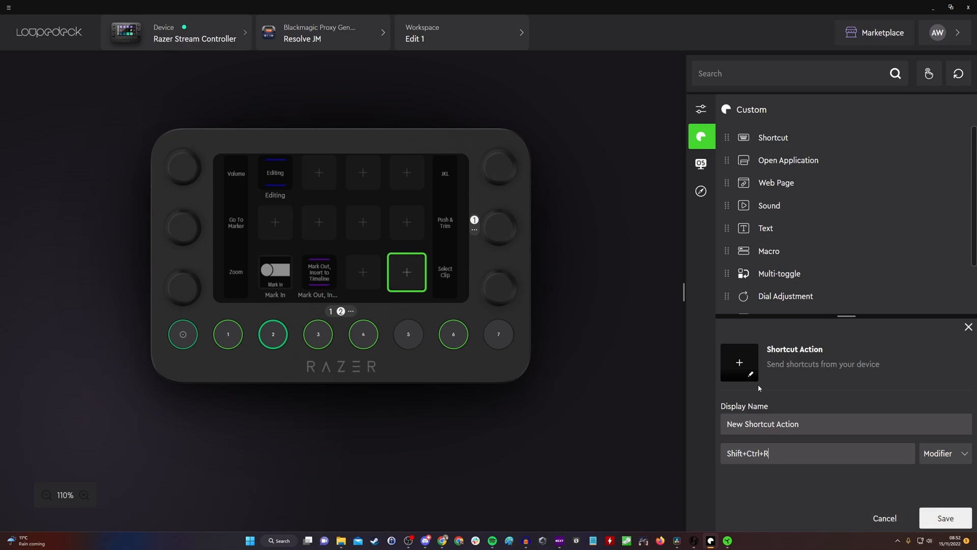
left_click(740, 364)
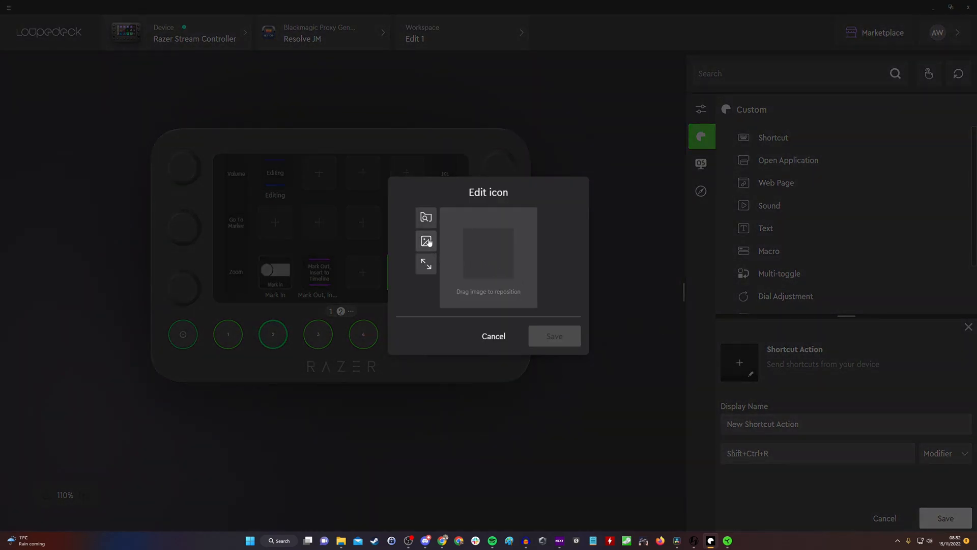
left_click(493, 335)
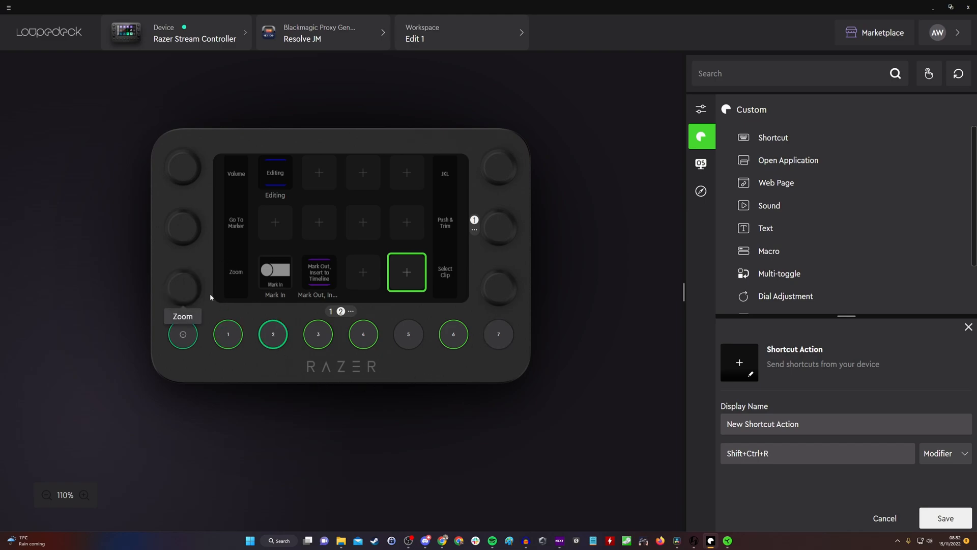
mouse_move(840, 105)
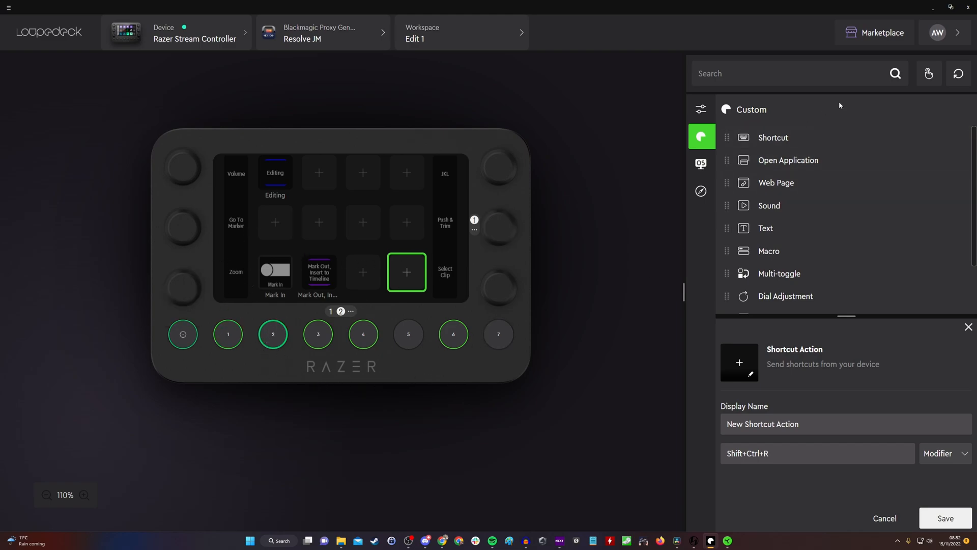